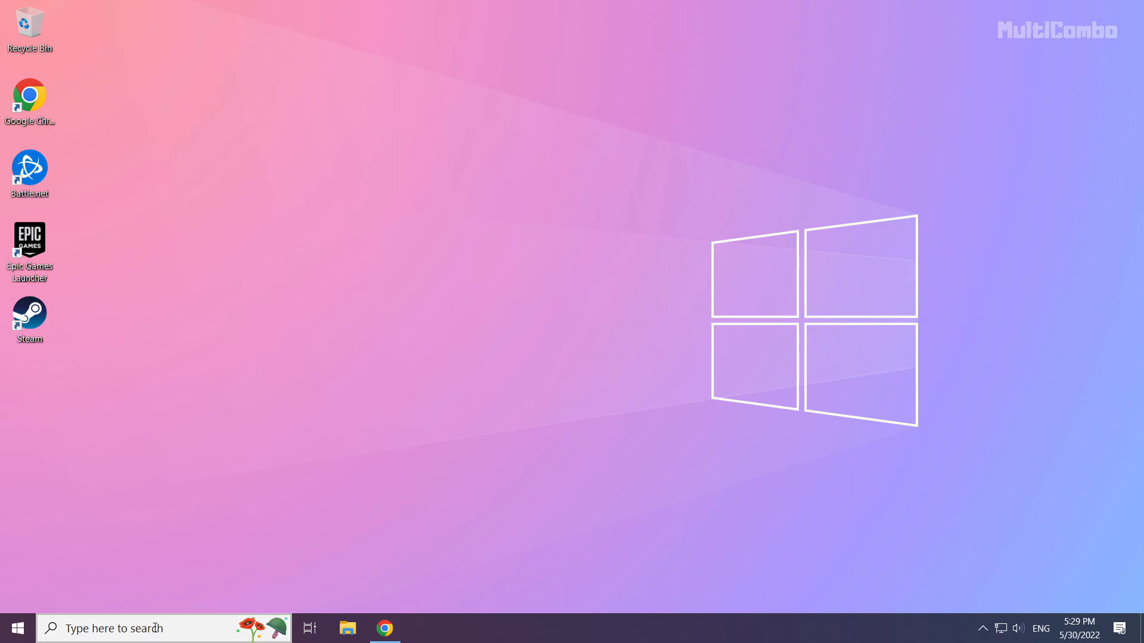
Step: Search for 'device manager' and launch it from the best match
click(145, 628)
text(device manager)
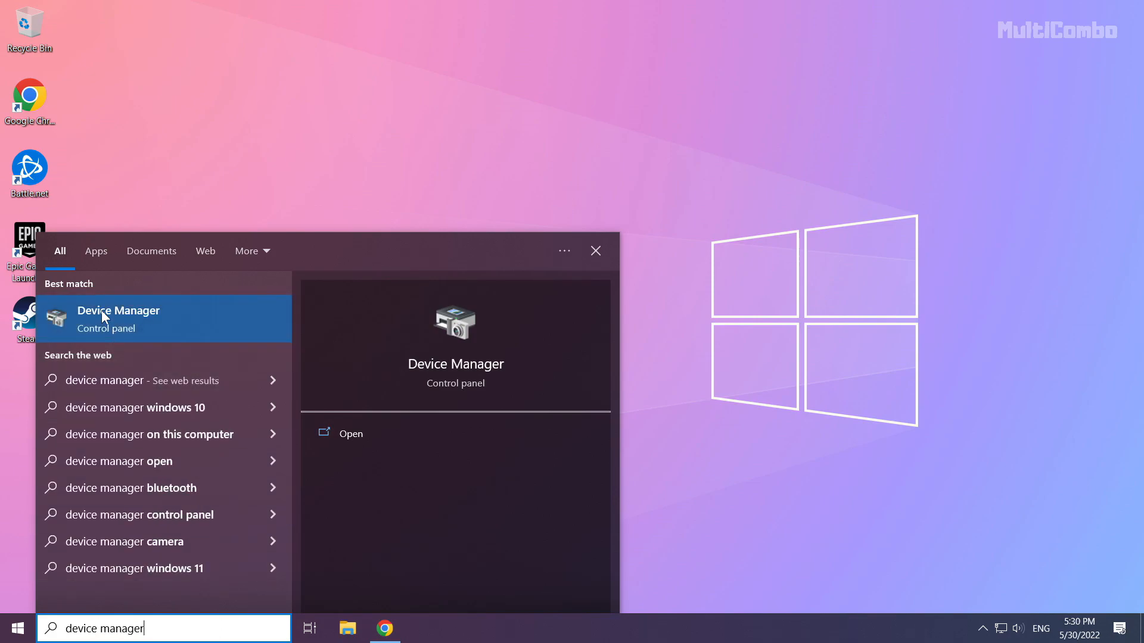
mouse_move(147, 323)
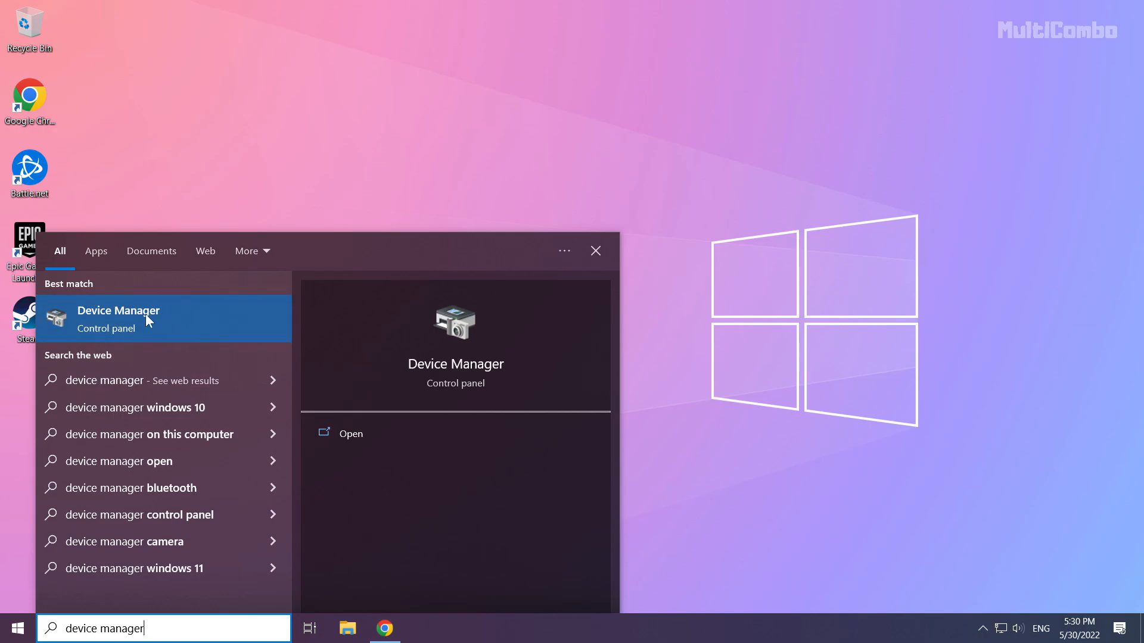
click(117, 319)
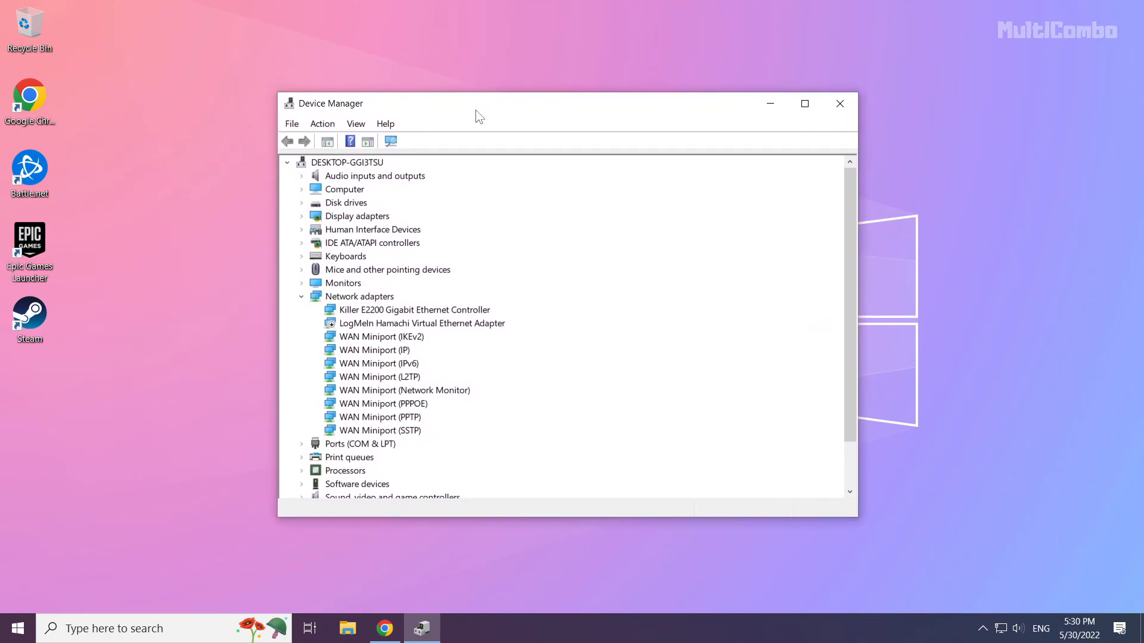
Step: Expand Display adapters and select the NVIDIA GeForce GTX 1050 Ti
click(356, 216)
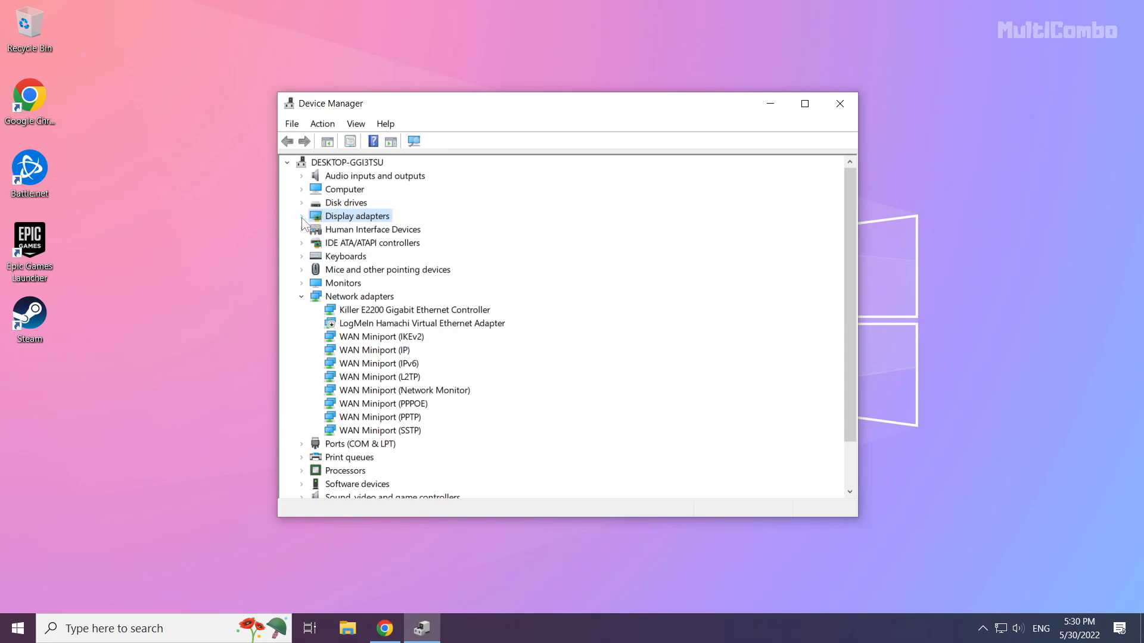
click(301, 216)
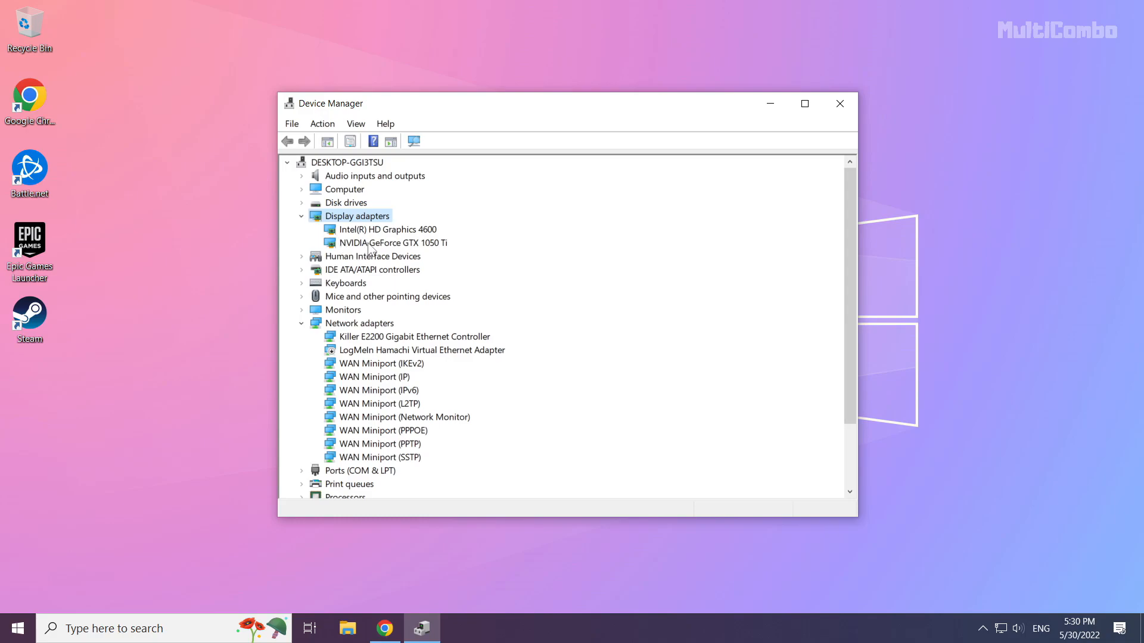
click(392, 242)
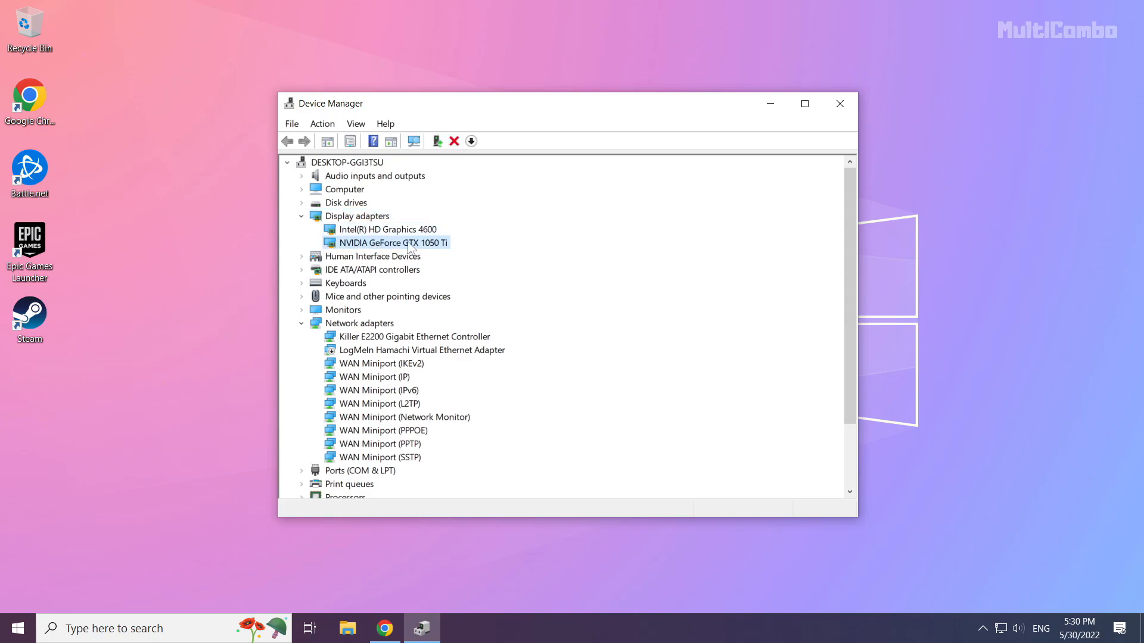
right_click(391, 242)
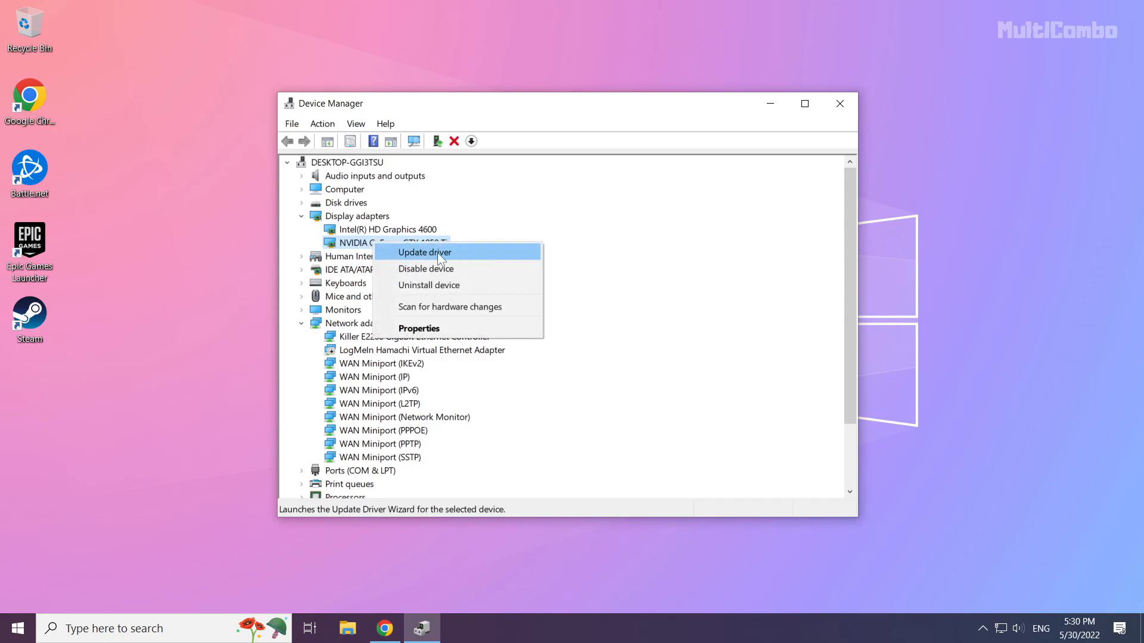
Step: Run an automatic driver search for the NVIDIA card, confirming the best driver is installed
click(423, 251)
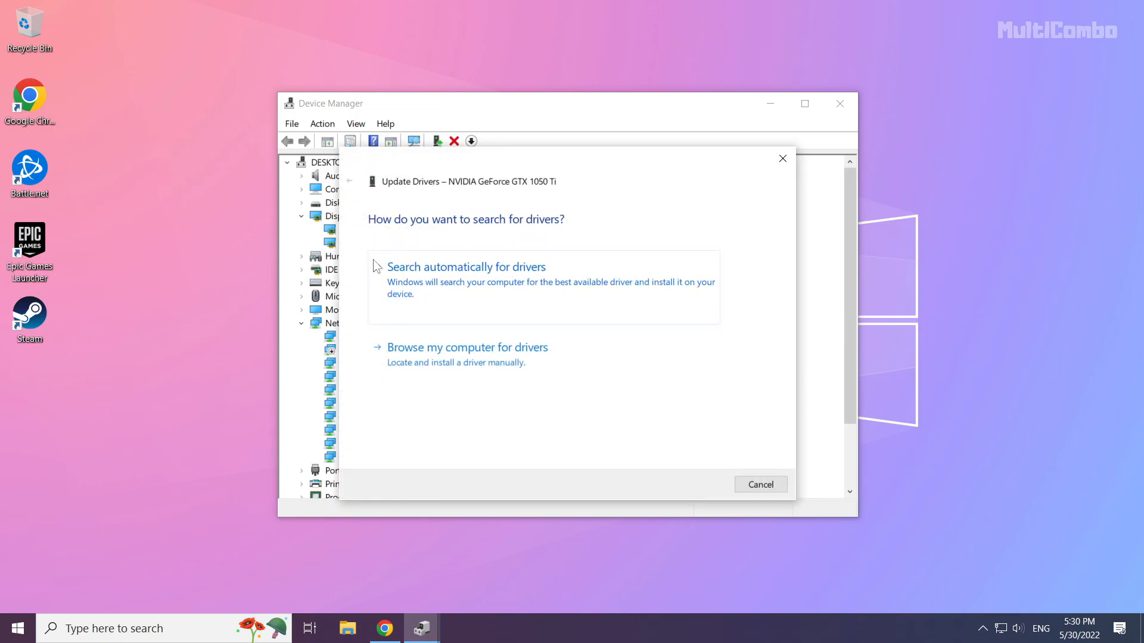
mouse_move(426, 302)
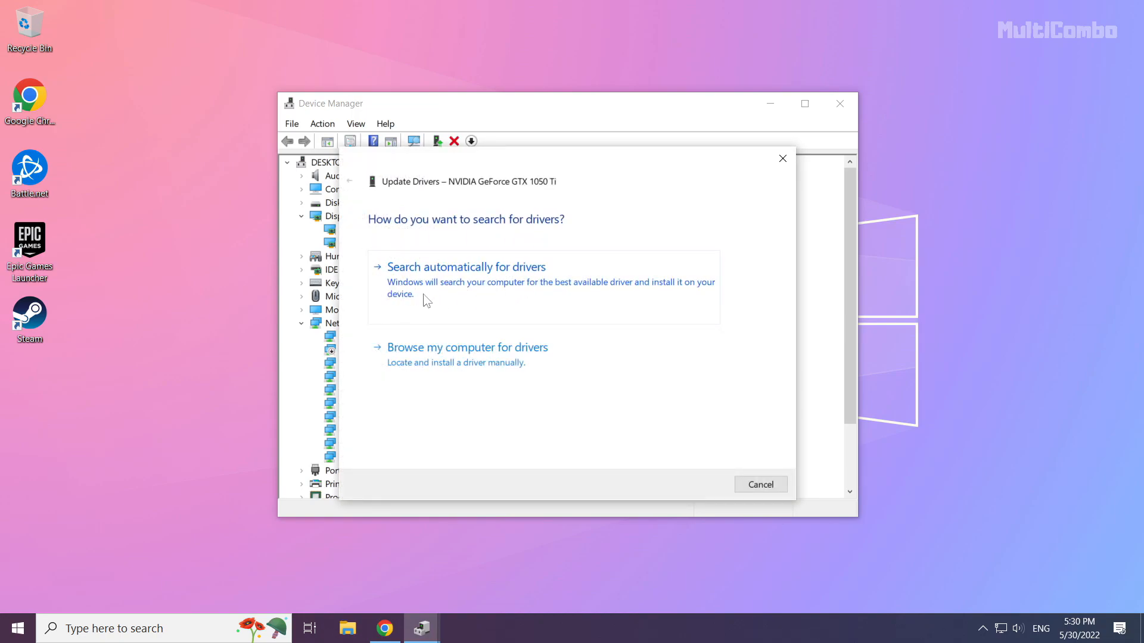
click(466, 266)
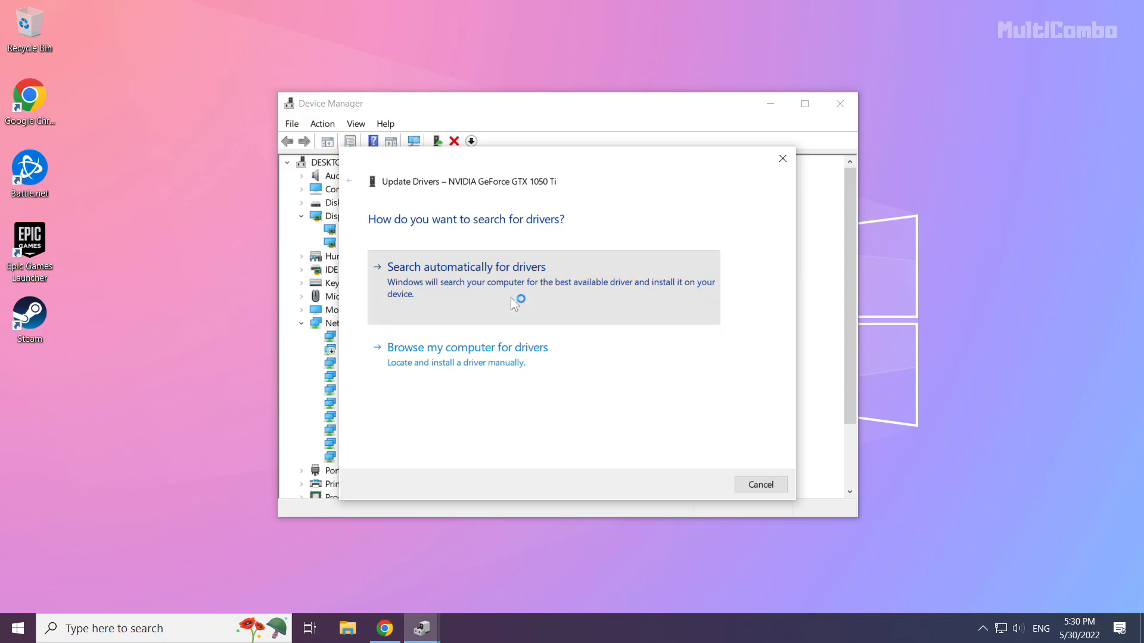
click(466, 265)
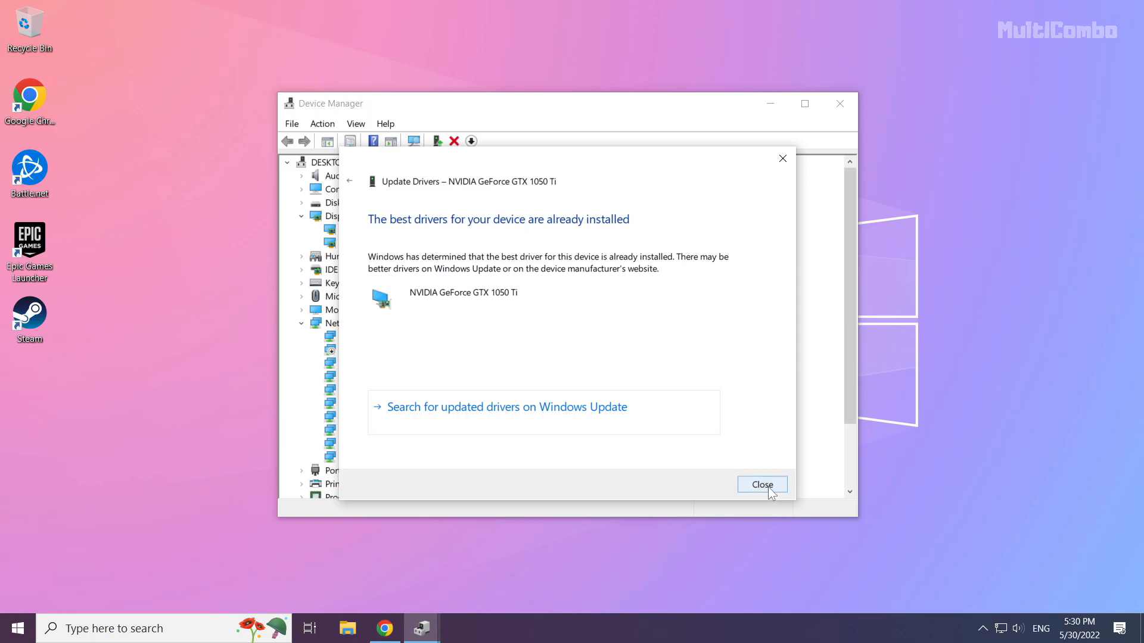
click(761, 485)
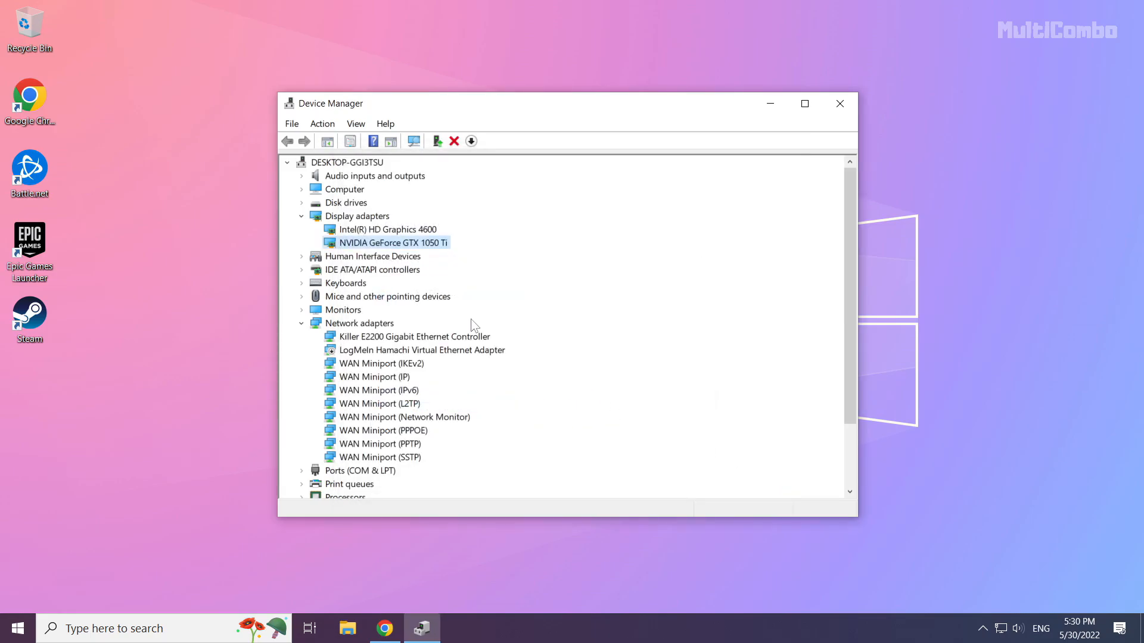
Step: Start a driver update for the Intel HD Graphics 4600 adapter
click(387, 229)
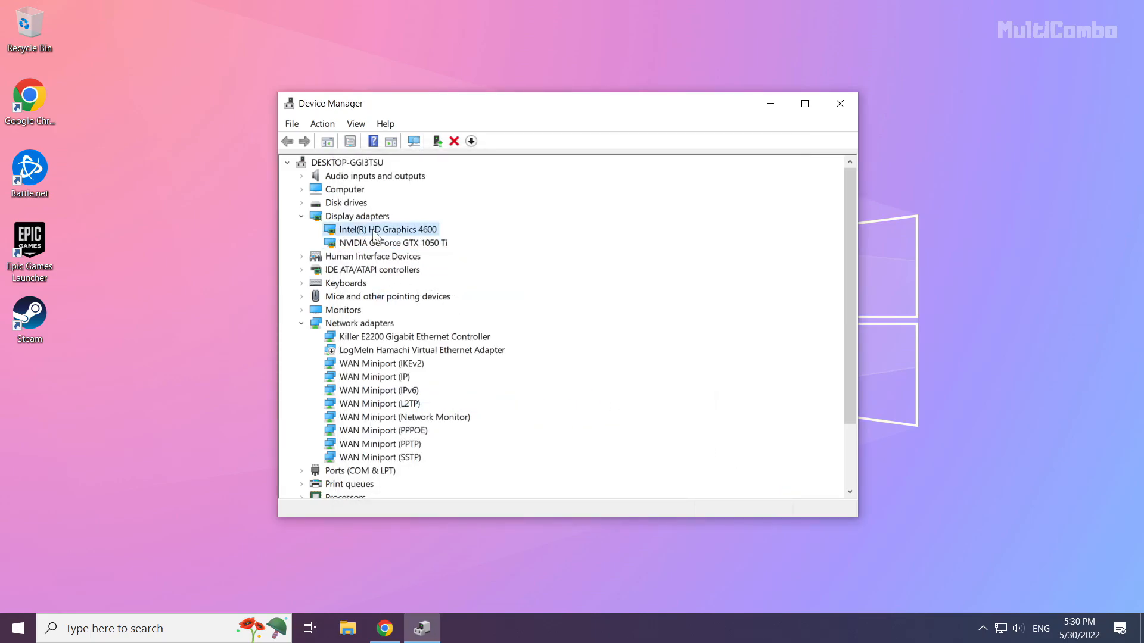
right_click(386, 229)
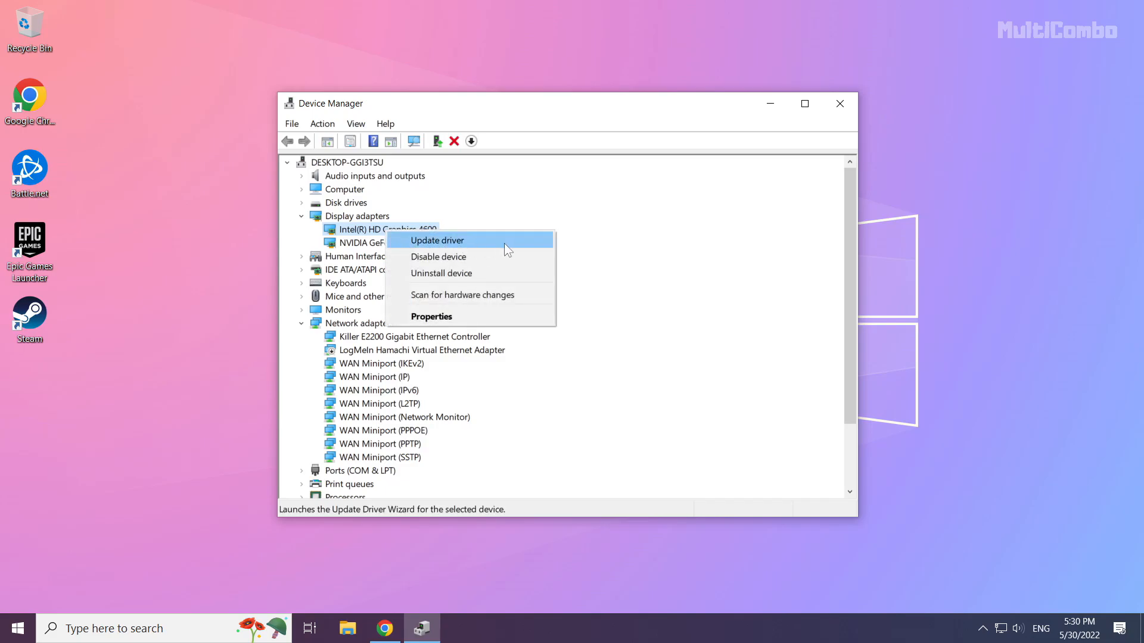
mouse_move(480, 249)
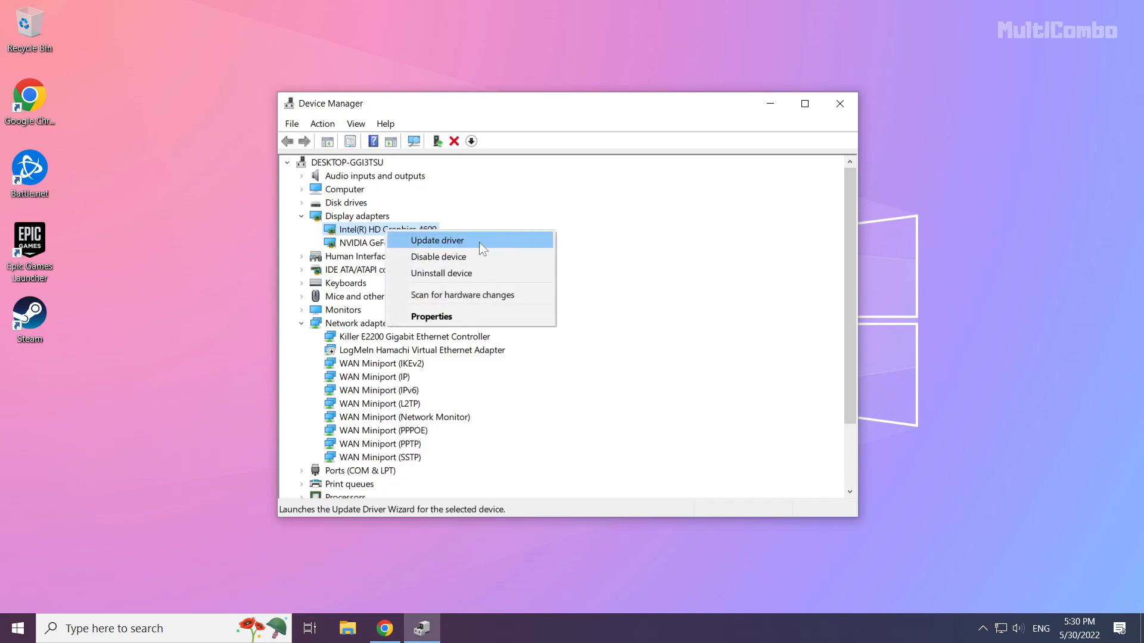
click(436, 239)
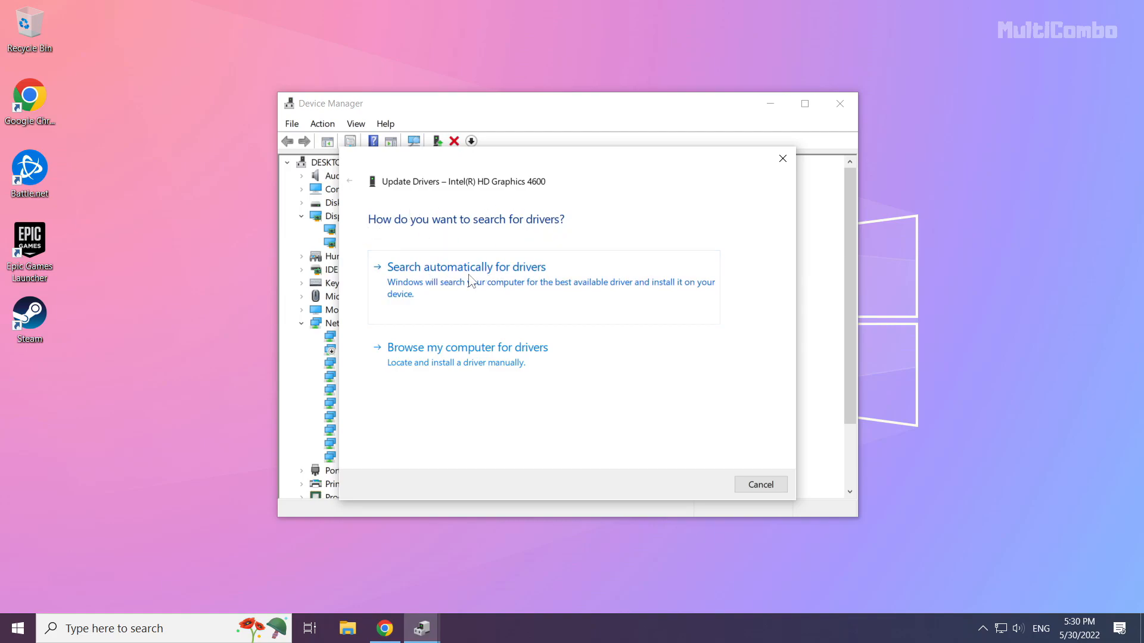
Step: Search automatically, confirm the Intel driver is already best, and close Device Manager
click(465, 266)
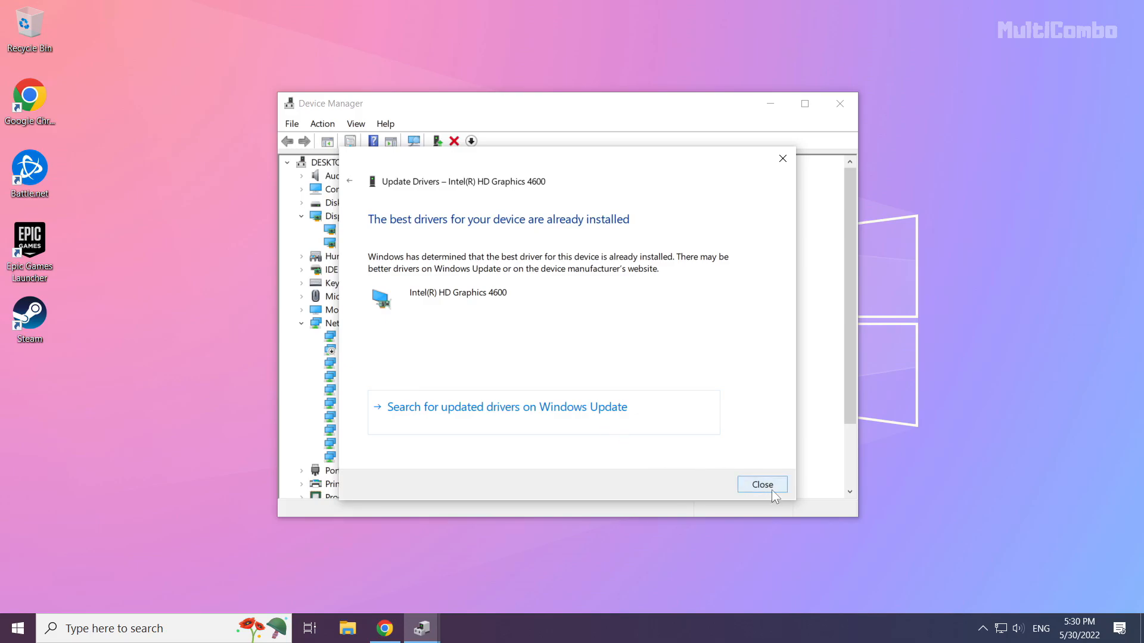
click(761, 485)
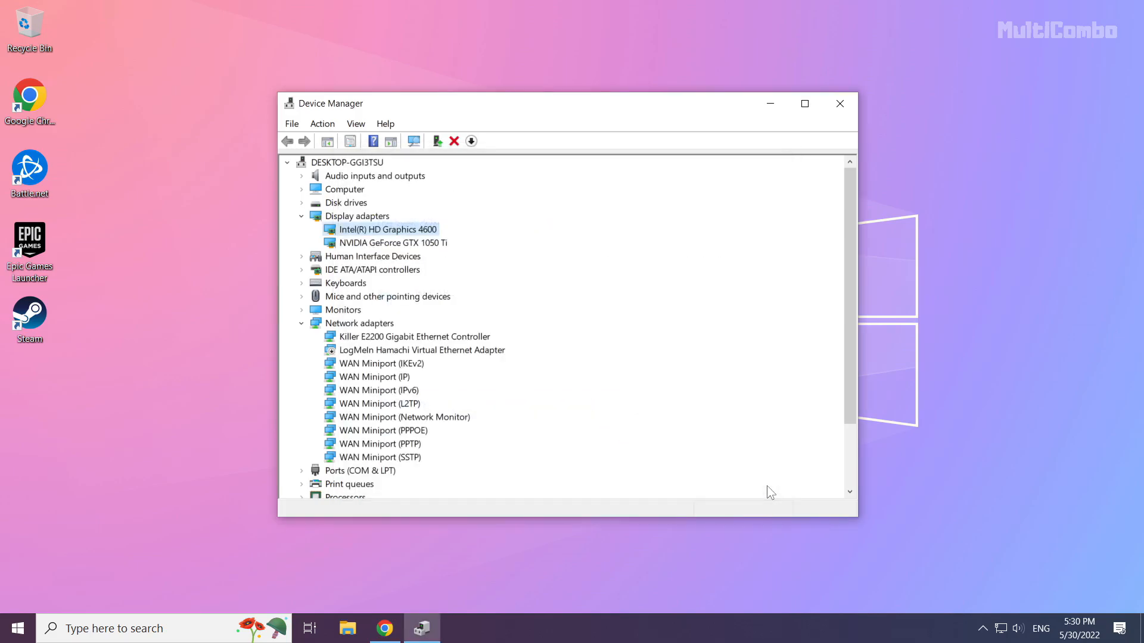
mouse_move(839, 102)
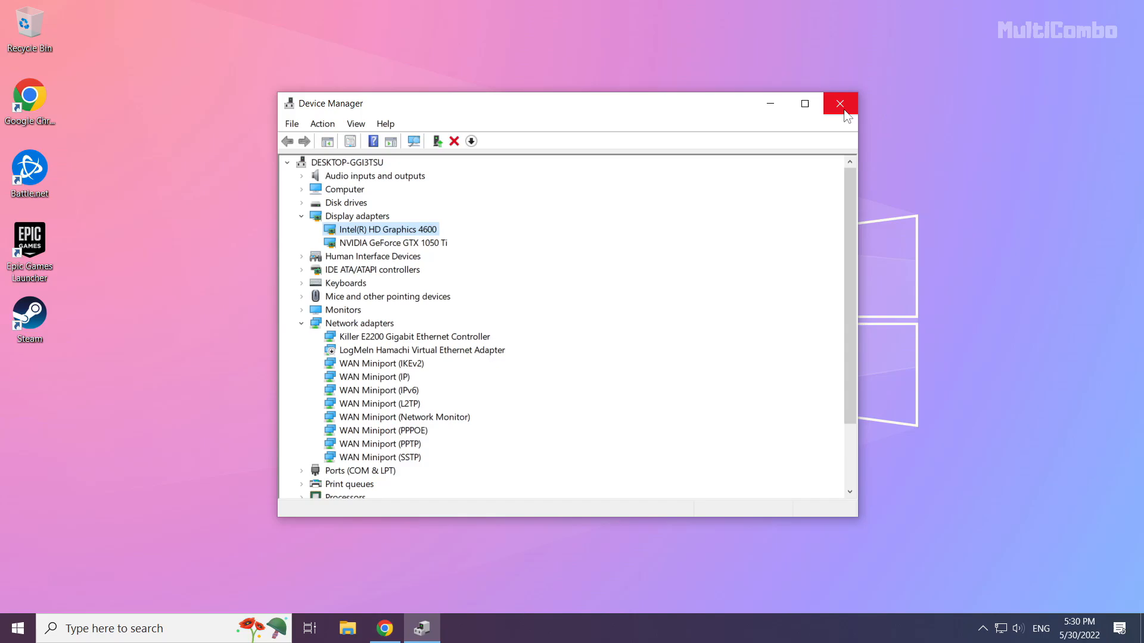
mouse_move(840, 104)
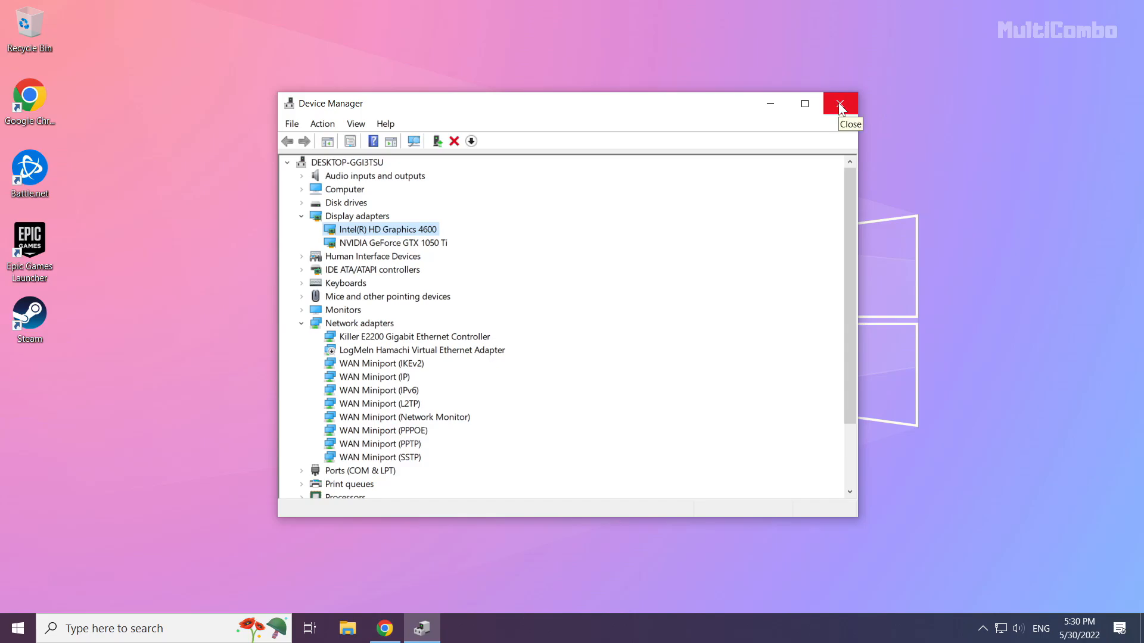
click(839, 103)
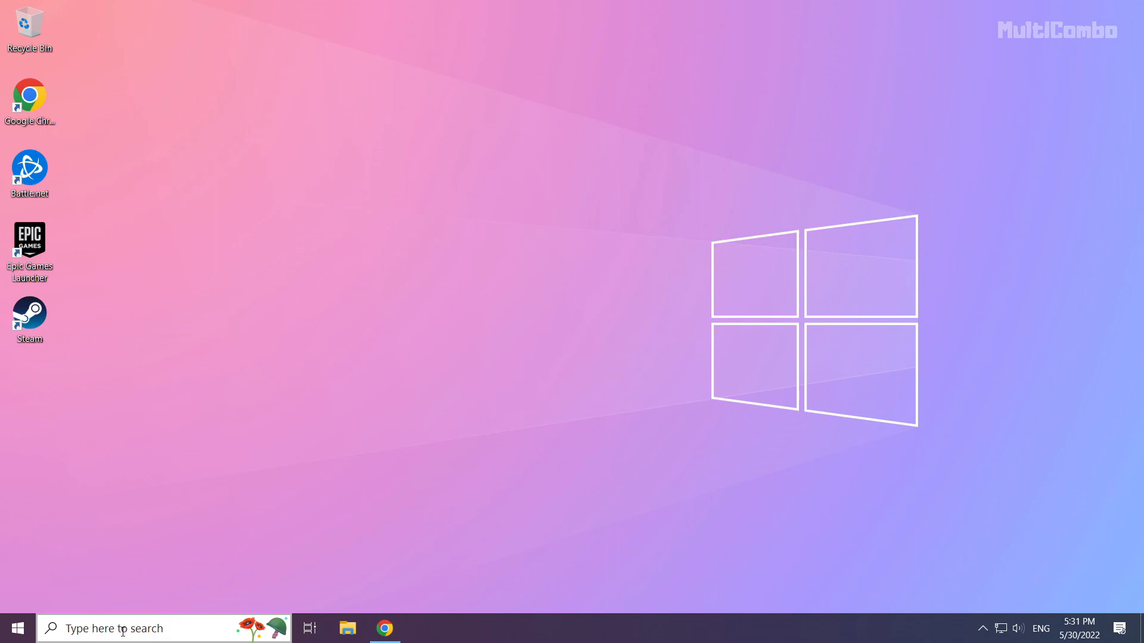
Step: Search Windows for 'update' to reach the Windows Update settings
click(145, 628)
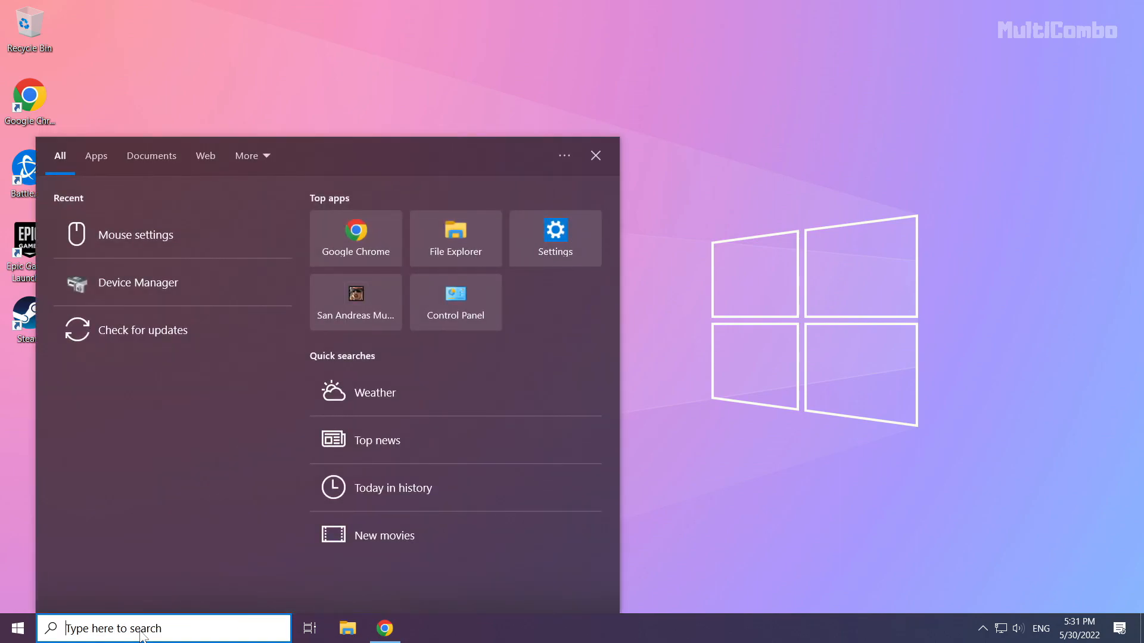
text(update)
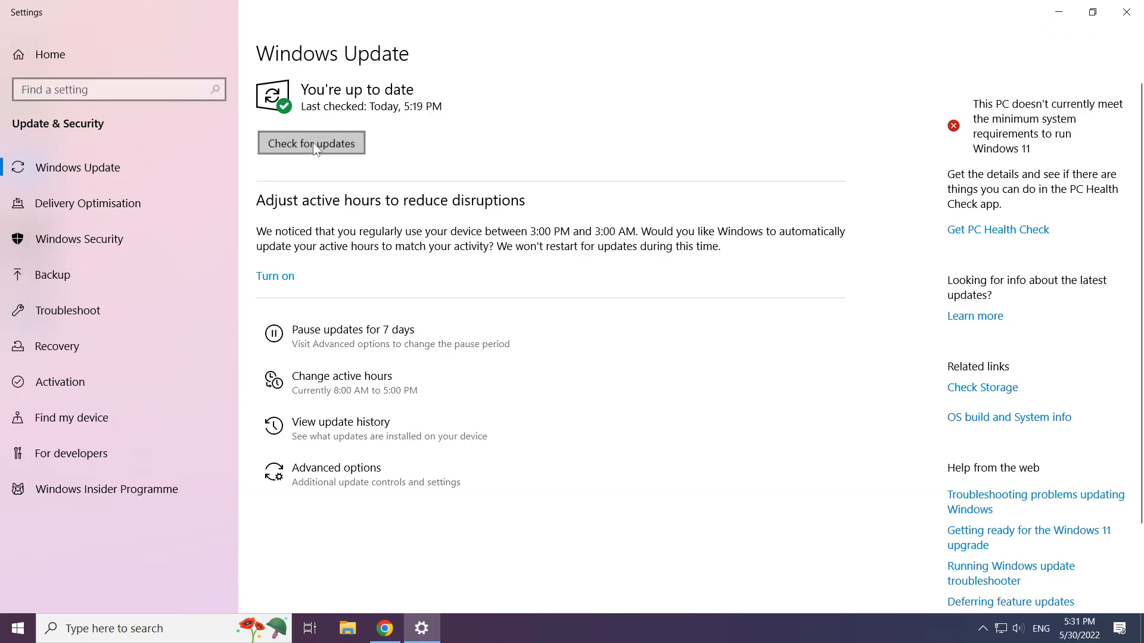
Step: Check for updates, confirm the PC is up to date, and close Settings
click(311, 143)
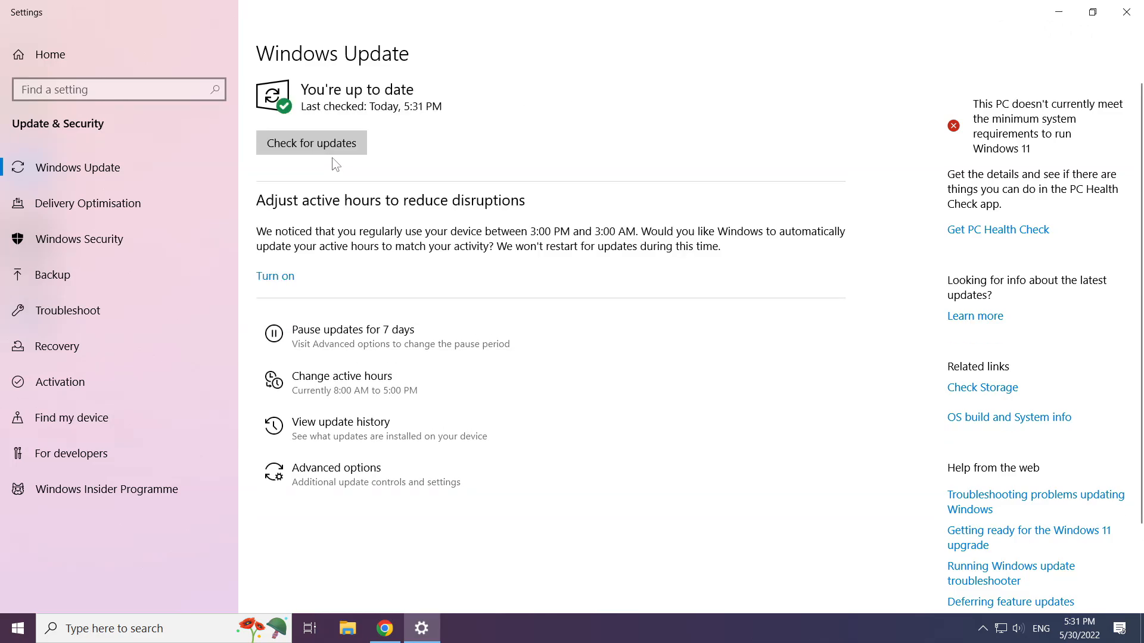
mouse_move(1129, 13)
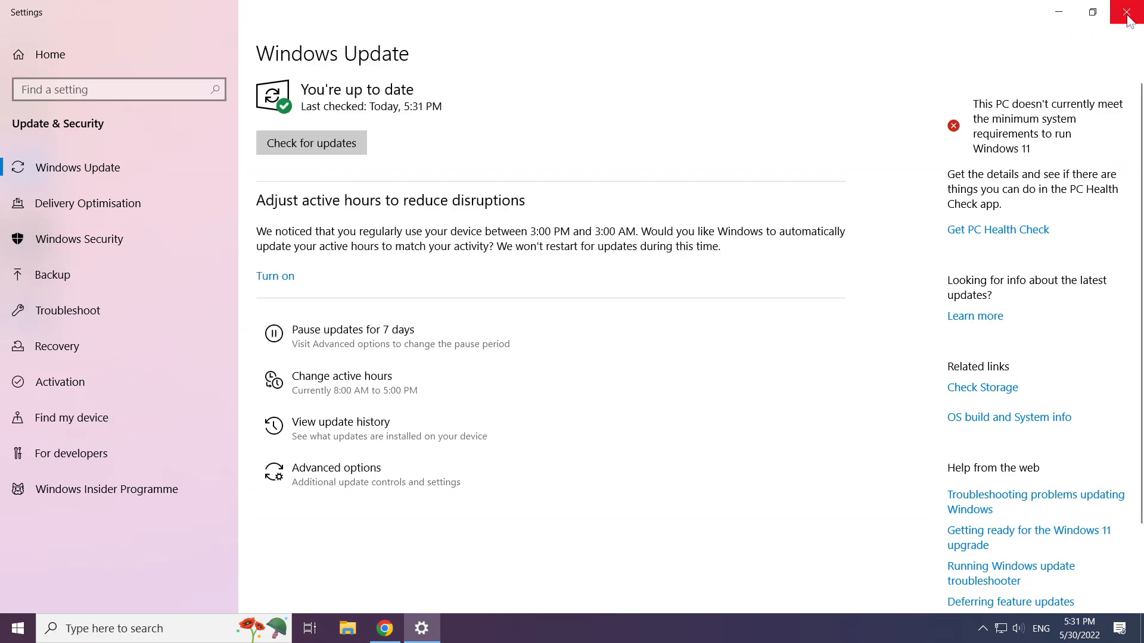
click(1129, 12)
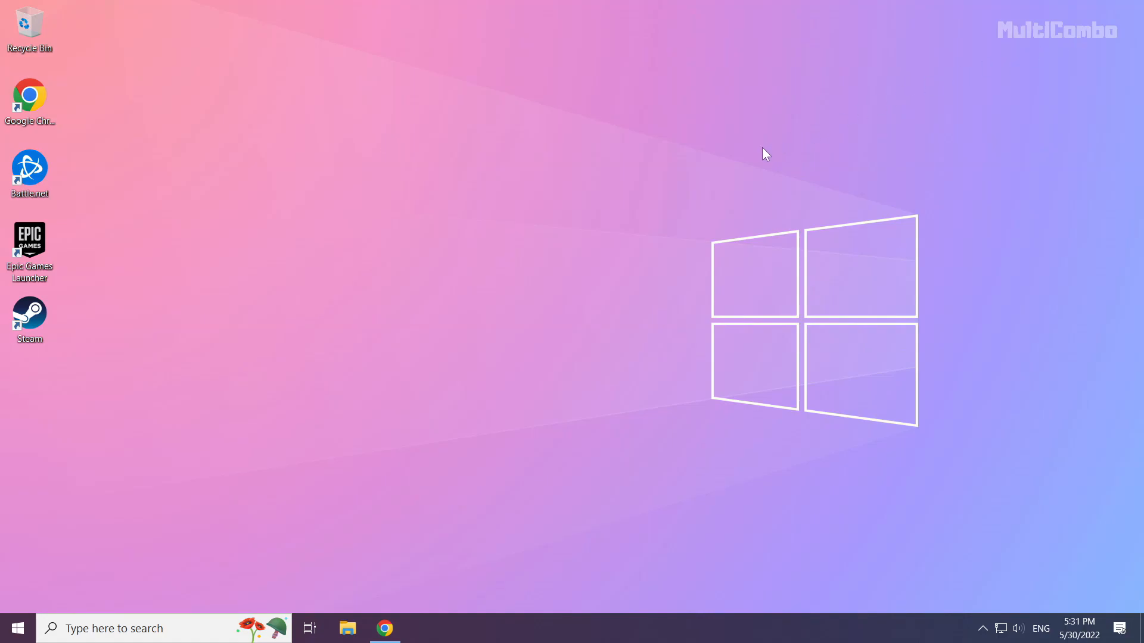
mouse_move(531, 330)
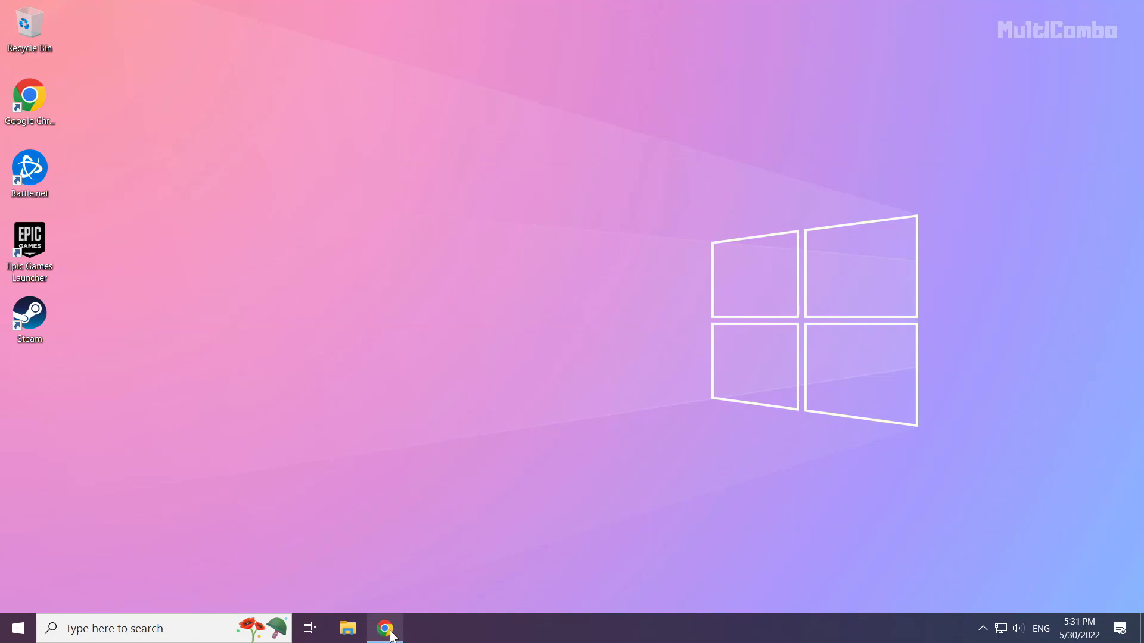
Step: Download the DirectX End-User Runtime Web Installer in Chrome and open dxwebsetup.exe
click(385, 628)
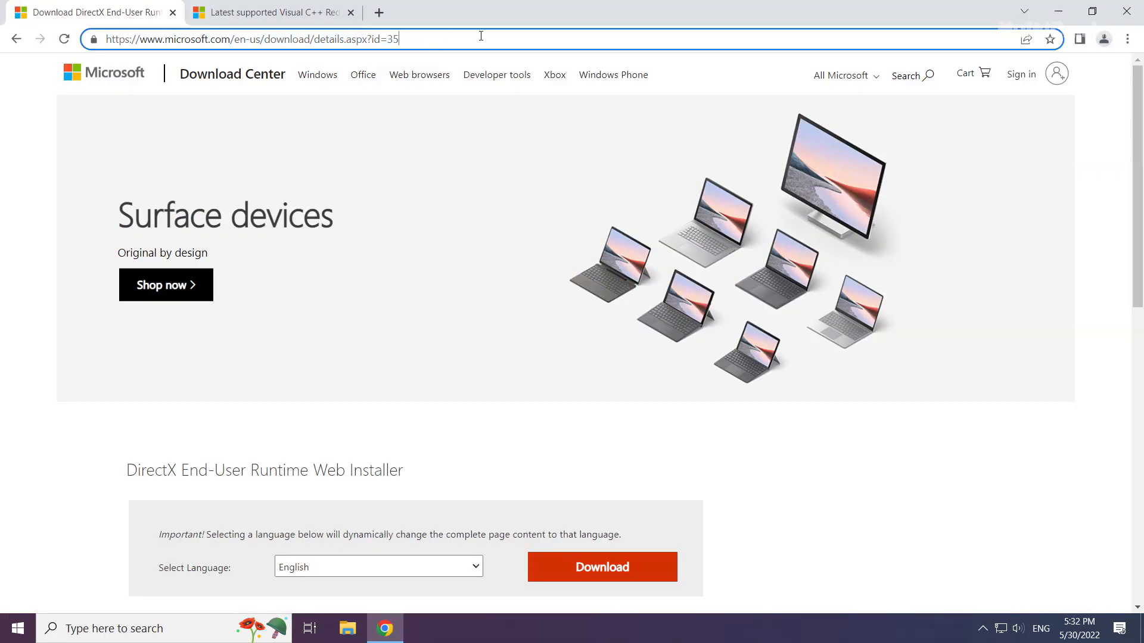
scroll(down, 3)
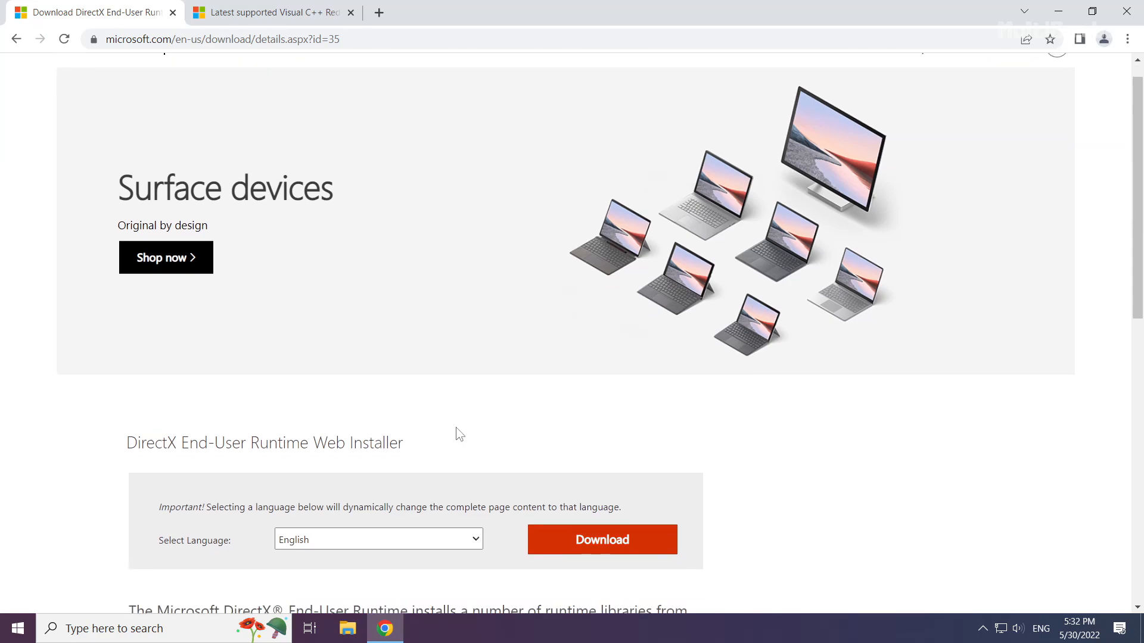
scroll(down, 3)
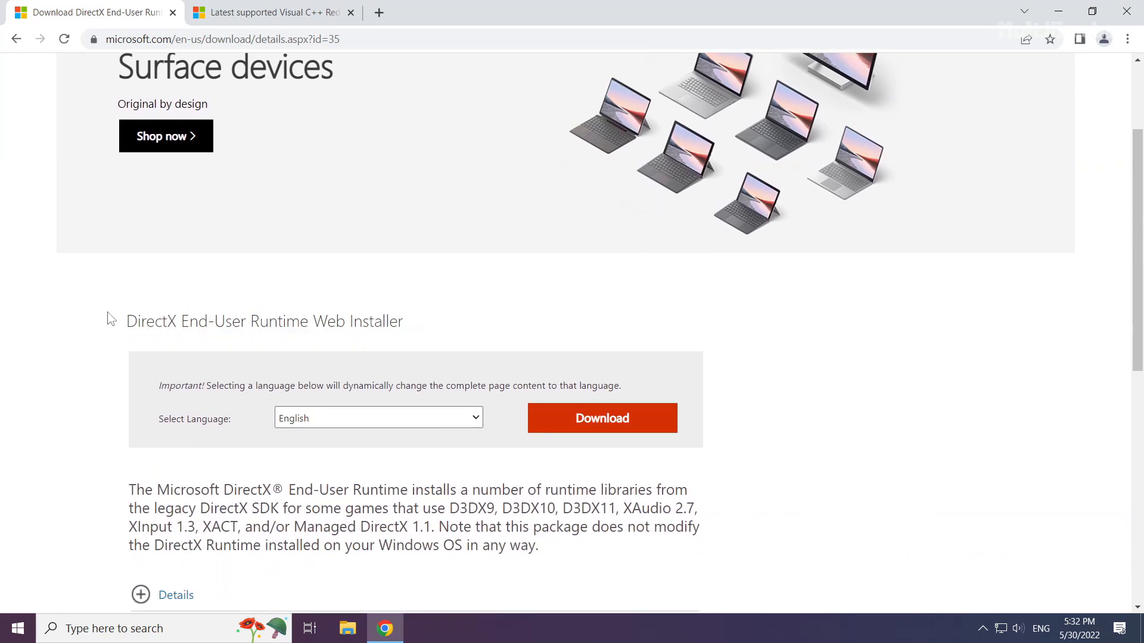
mouse_move(599, 428)
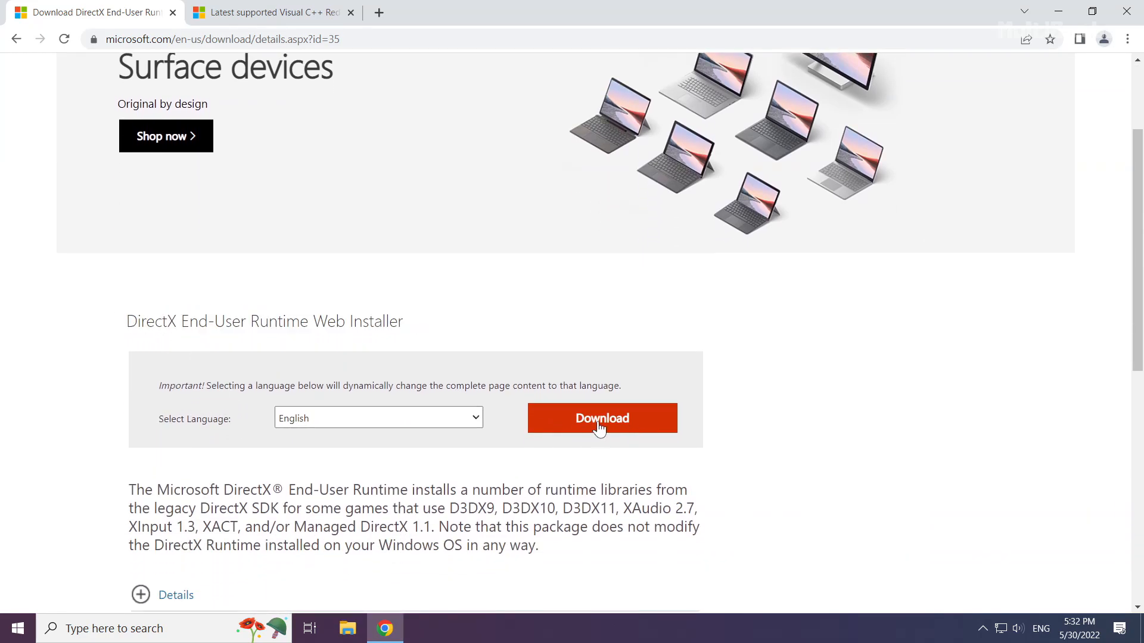
click(601, 418)
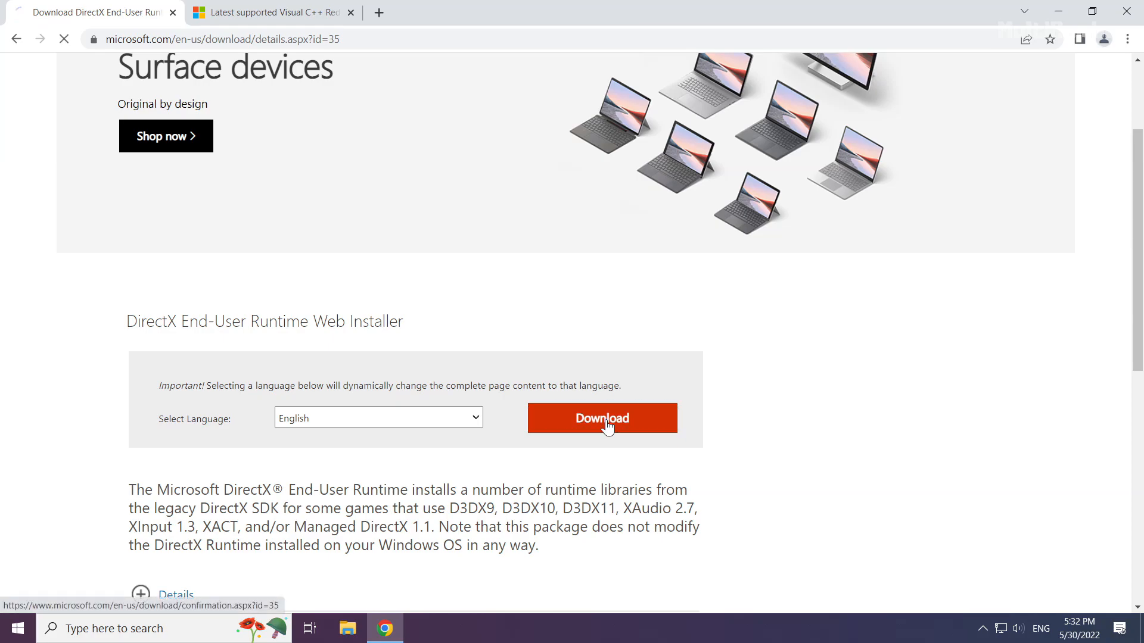
click(601, 418)
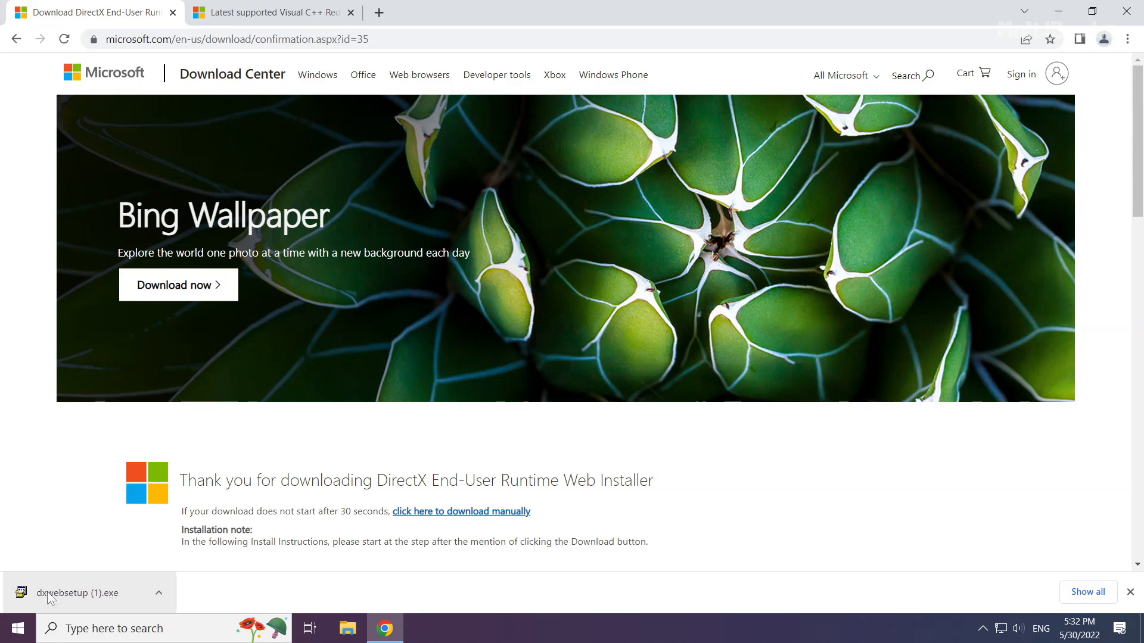
click(80, 592)
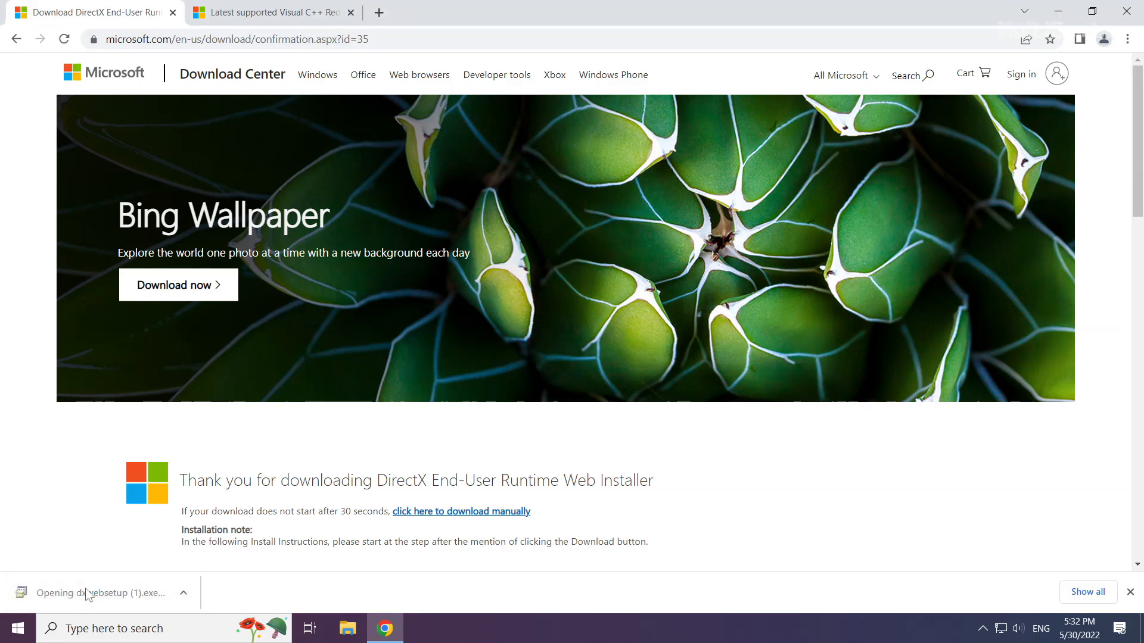
Step: Launch DirectX Setup and accept the license agreement
click(86, 593)
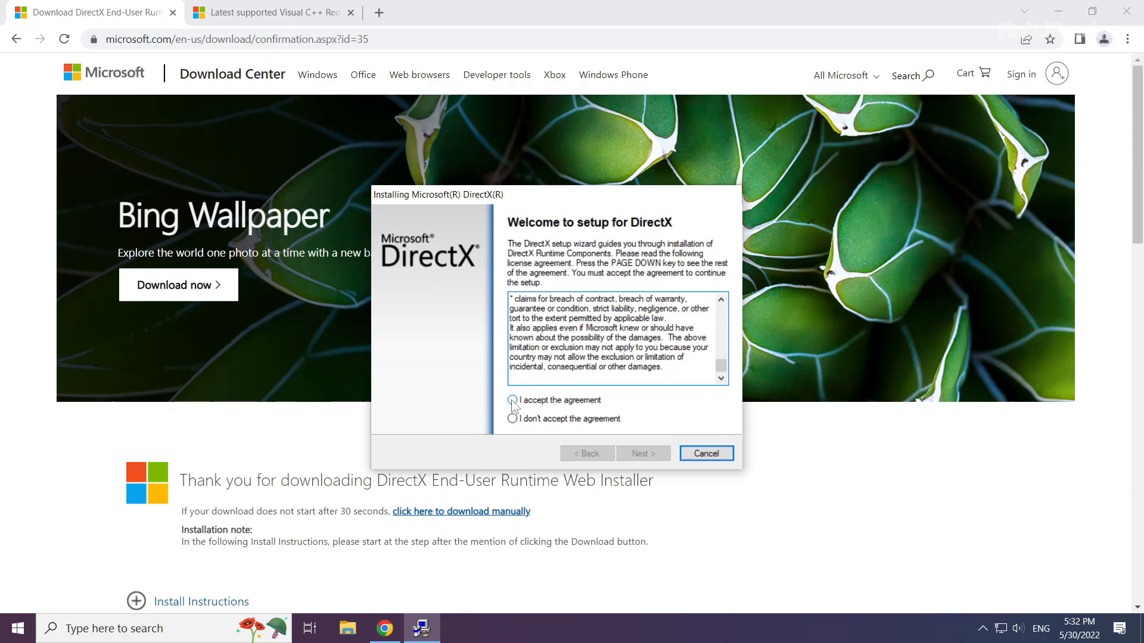
click(513, 400)
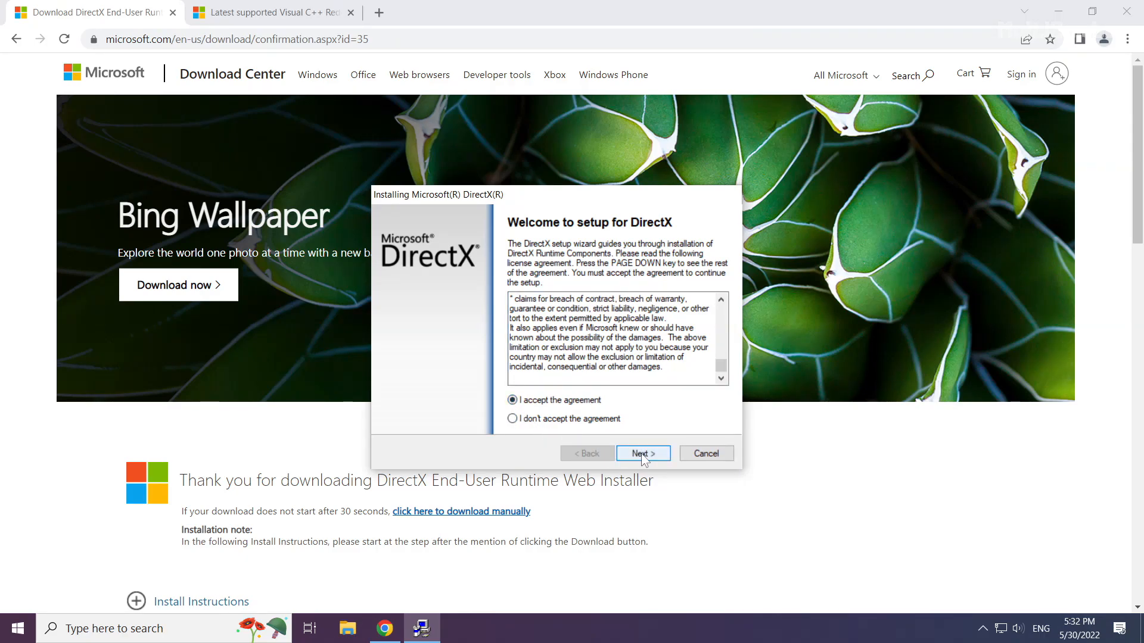
click(642, 453)
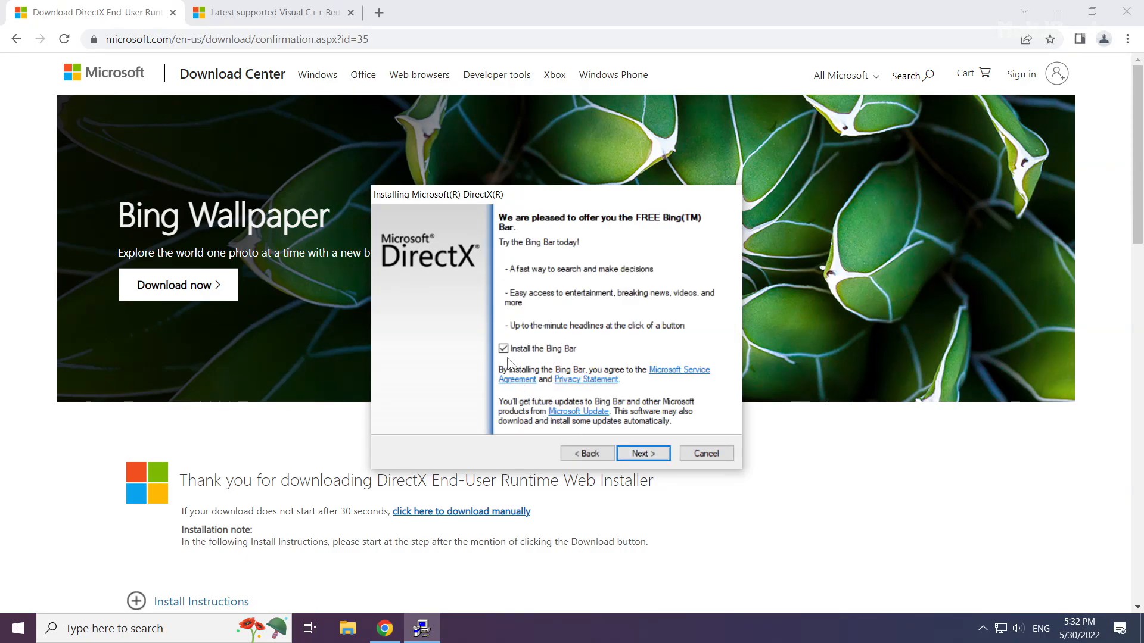
Step: Decline the Bing Bar and finish setup, which finds DirectX already installed
click(503, 349)
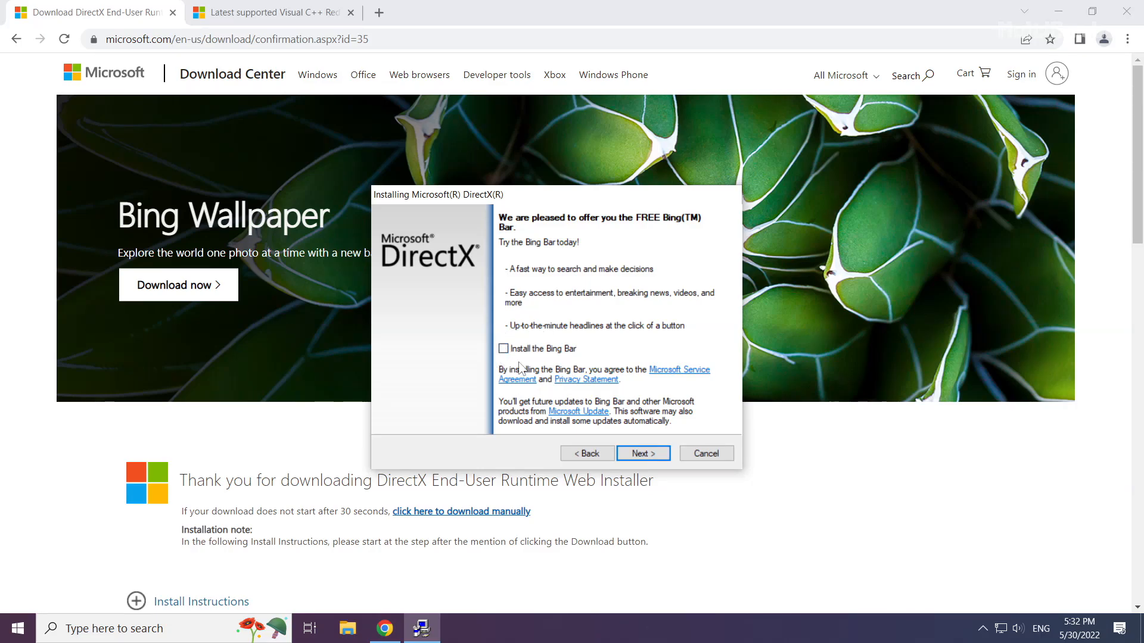
click(642, 453)
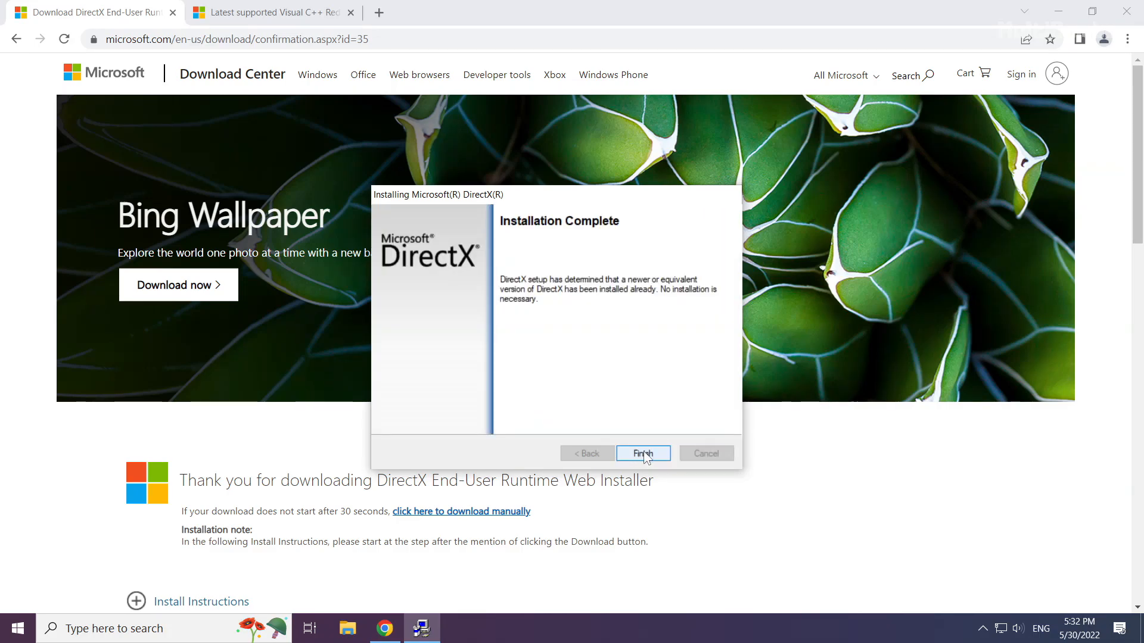
click(642, 453)
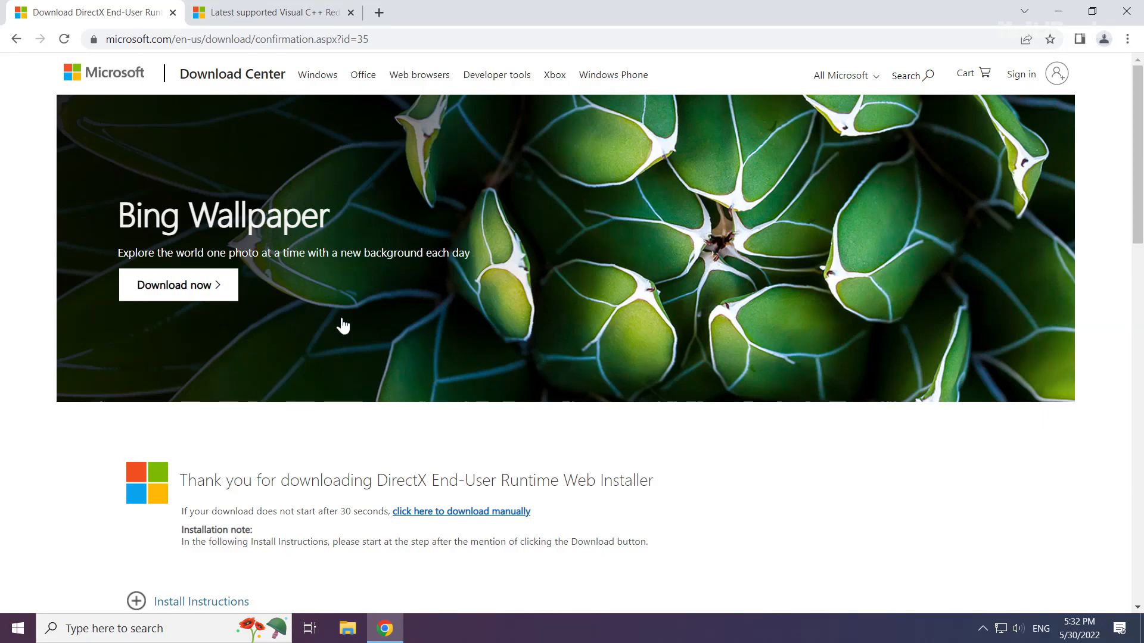
Step: Close the Download Center tab and download vc_redist.arm64.exe from the 2015-2022 table
click(270, 12)
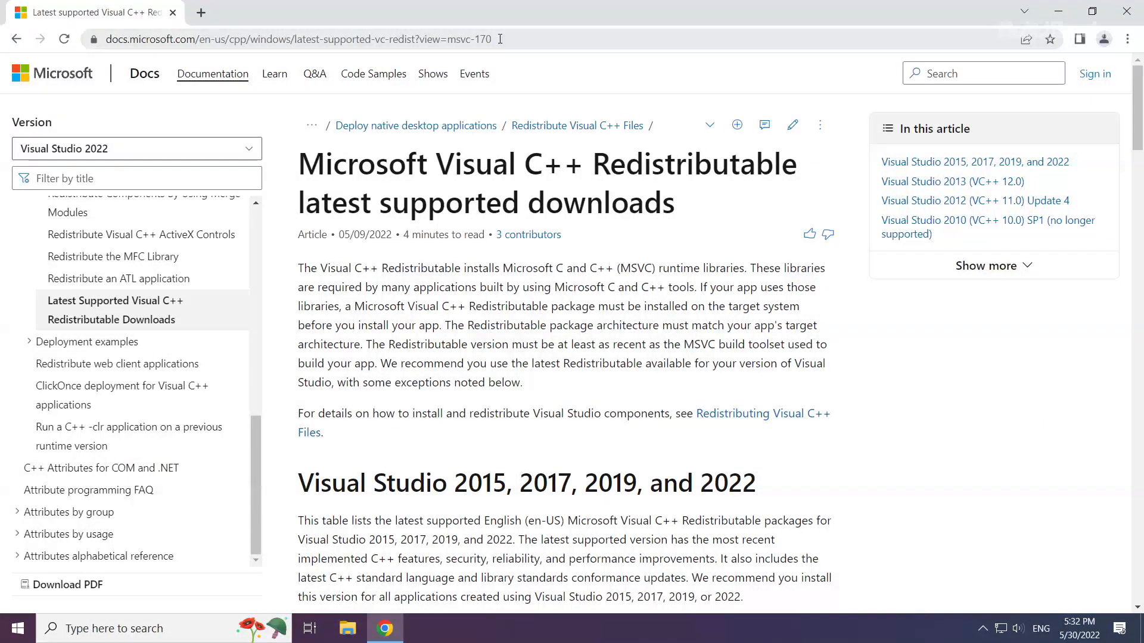
click(292, 38)
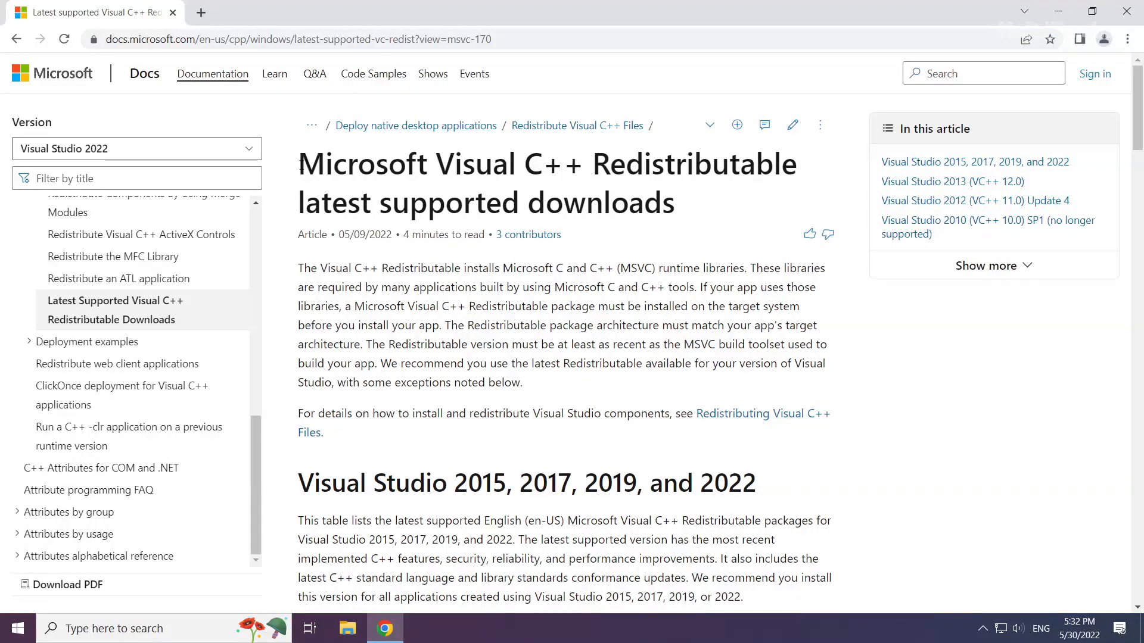
mouse_move(309, 441)
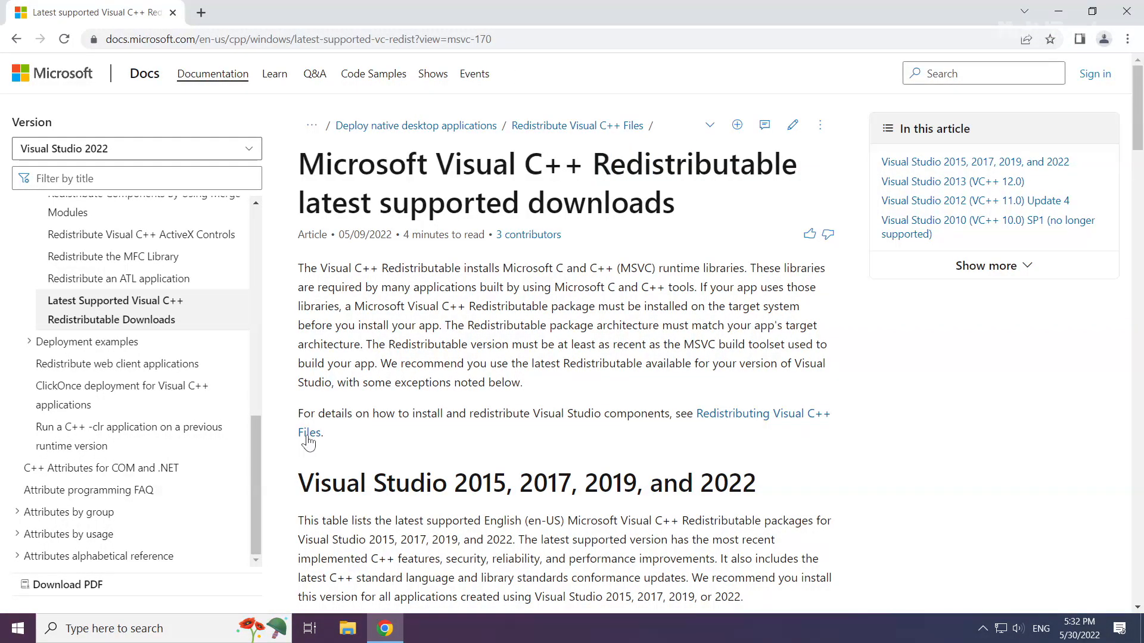
scroll(down, 3)
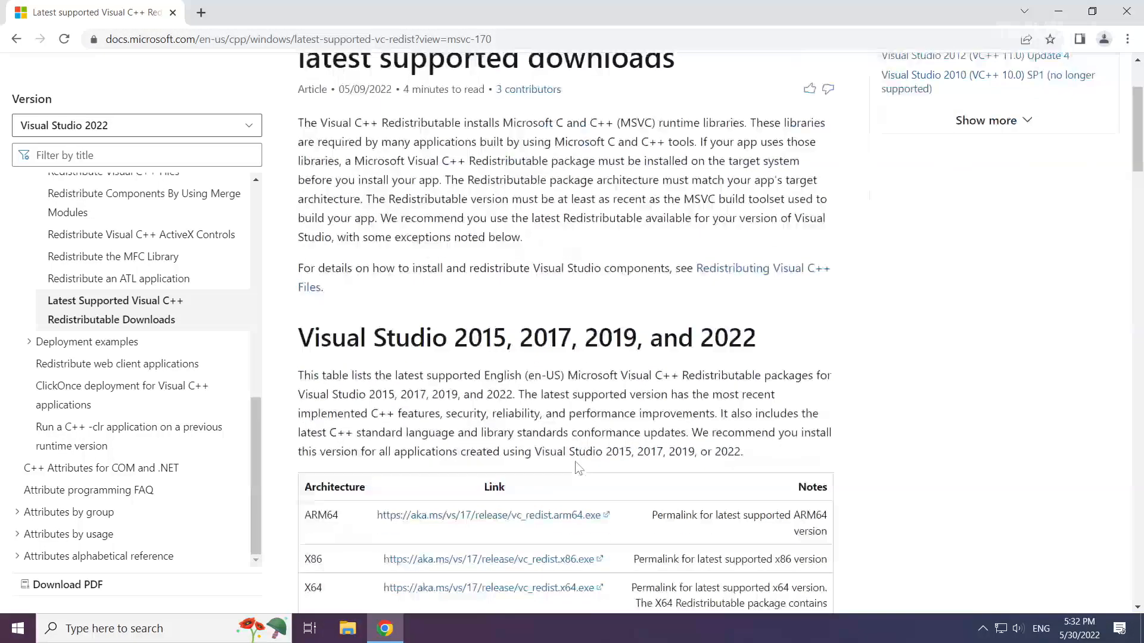
scroll(down, 3)
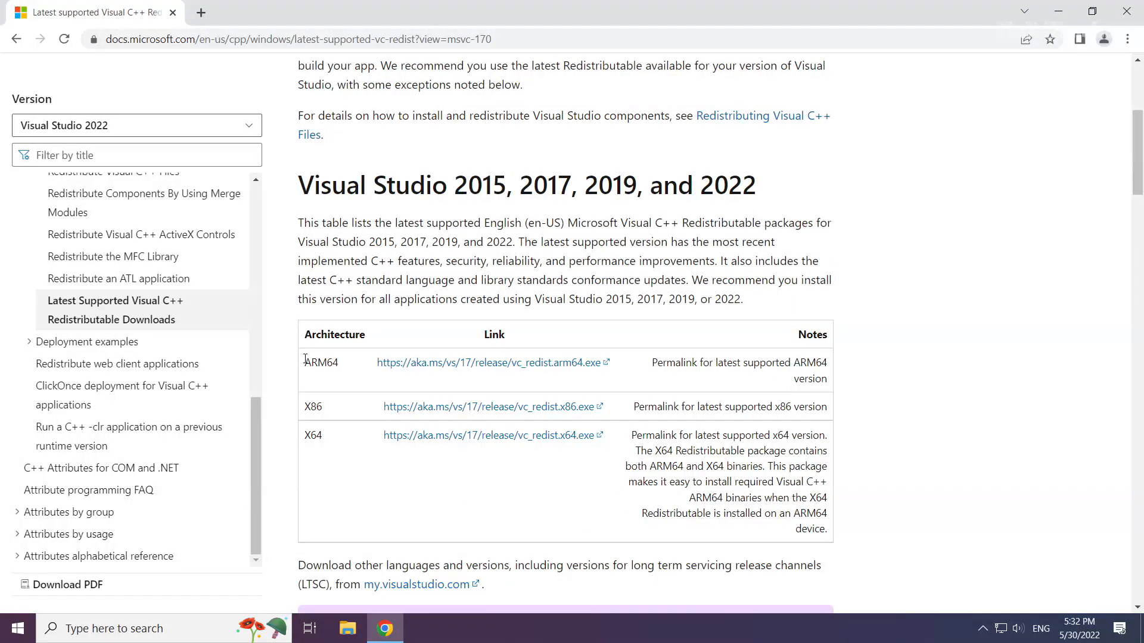
mouse_move(453, 362)
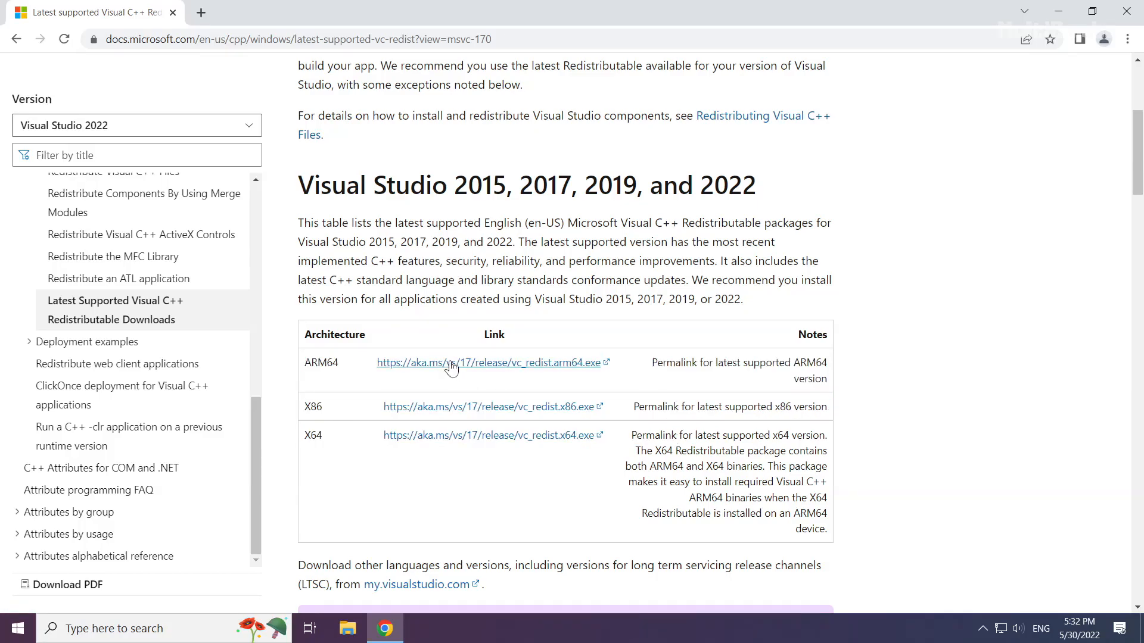
mouse_move(457, 368)
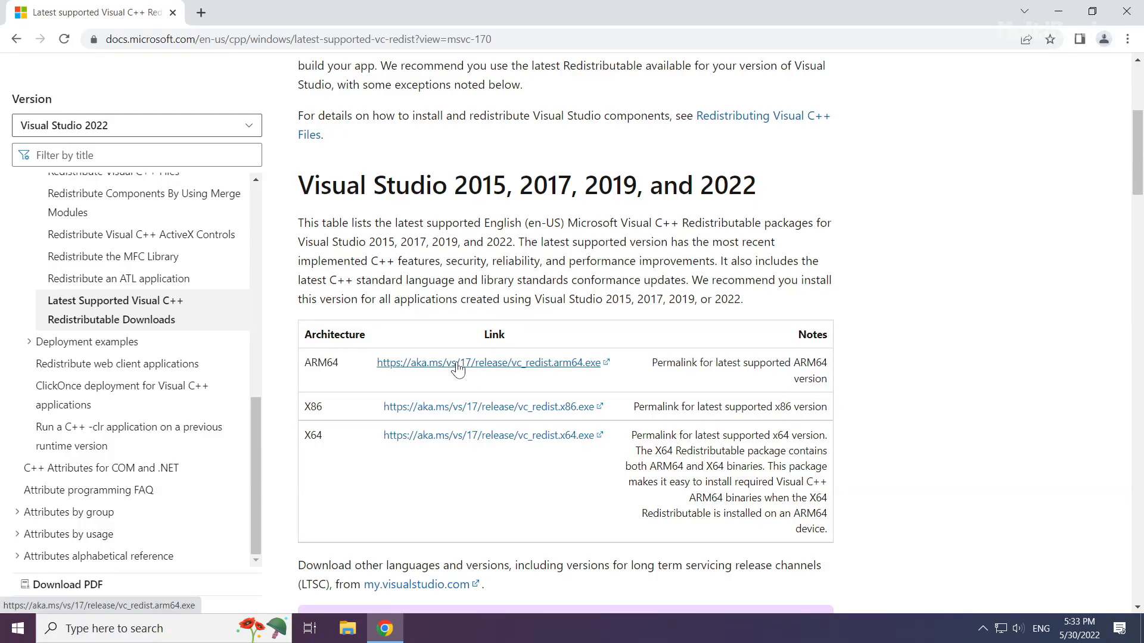
click(489, 363)
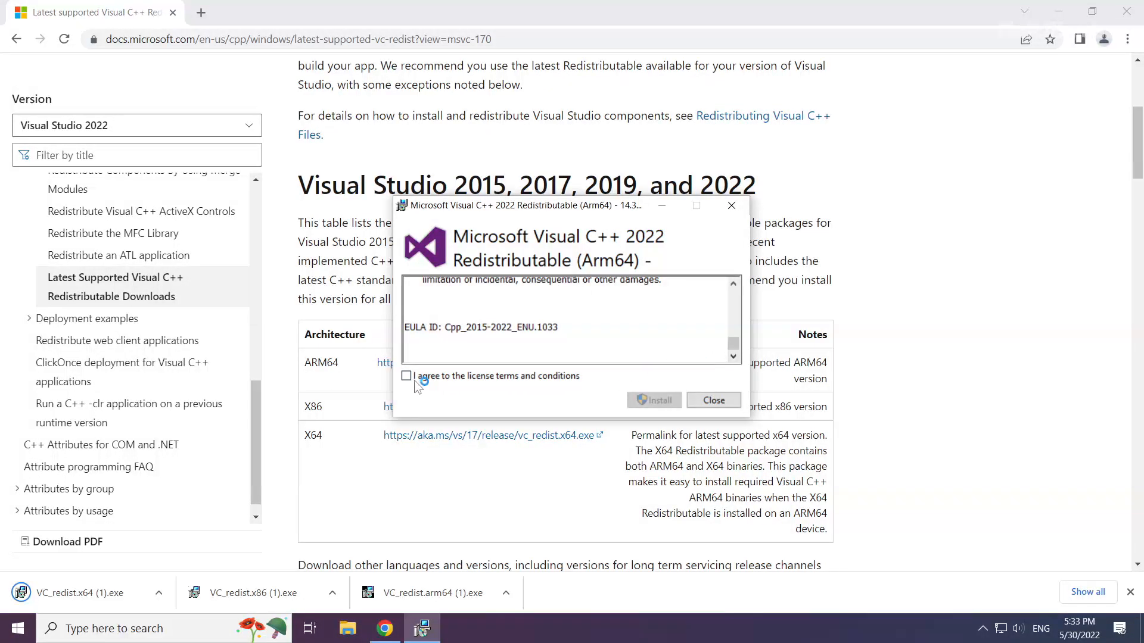
Step: Agree to the license terms, install the x86 redistributable, and close the successful setup
click(406, 376)
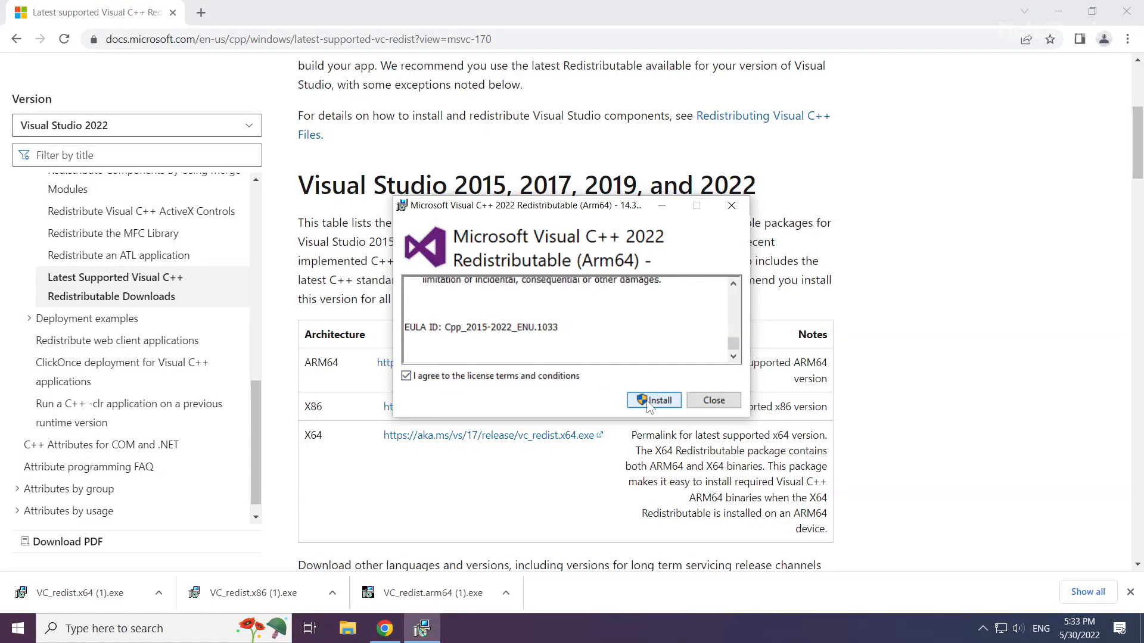
click(653, 400)
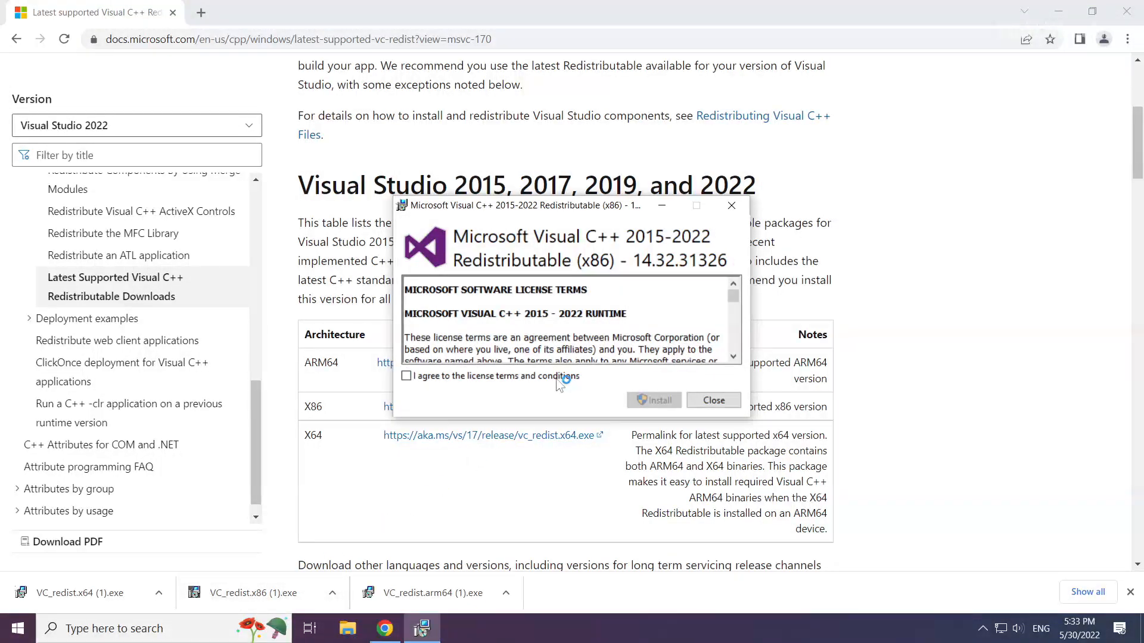
scroll(down, 3)
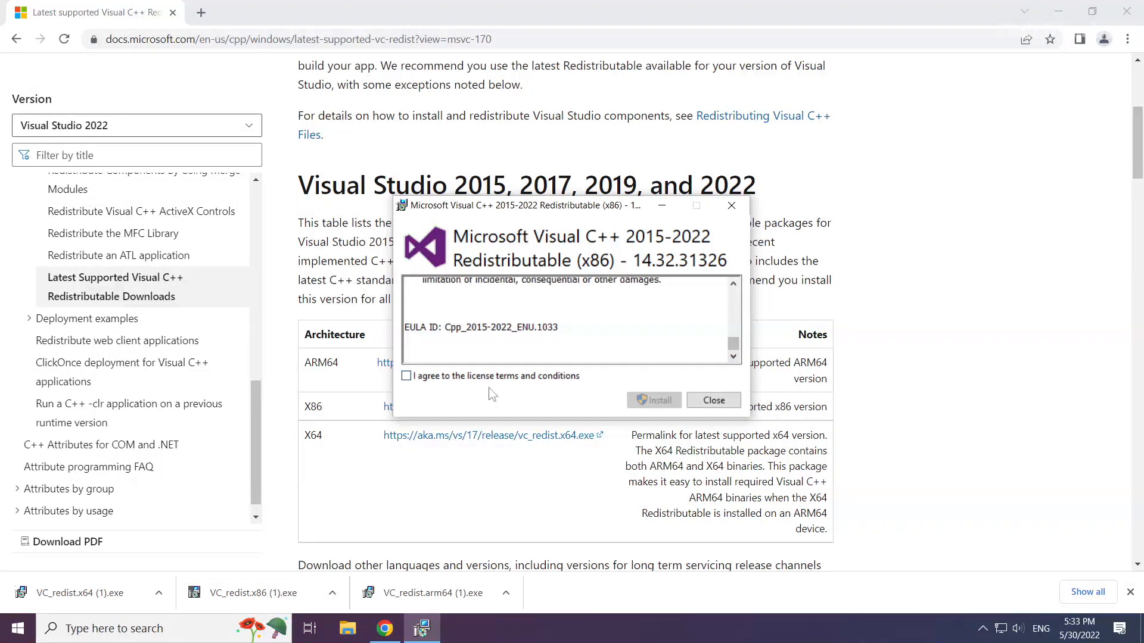
click(653, 401)
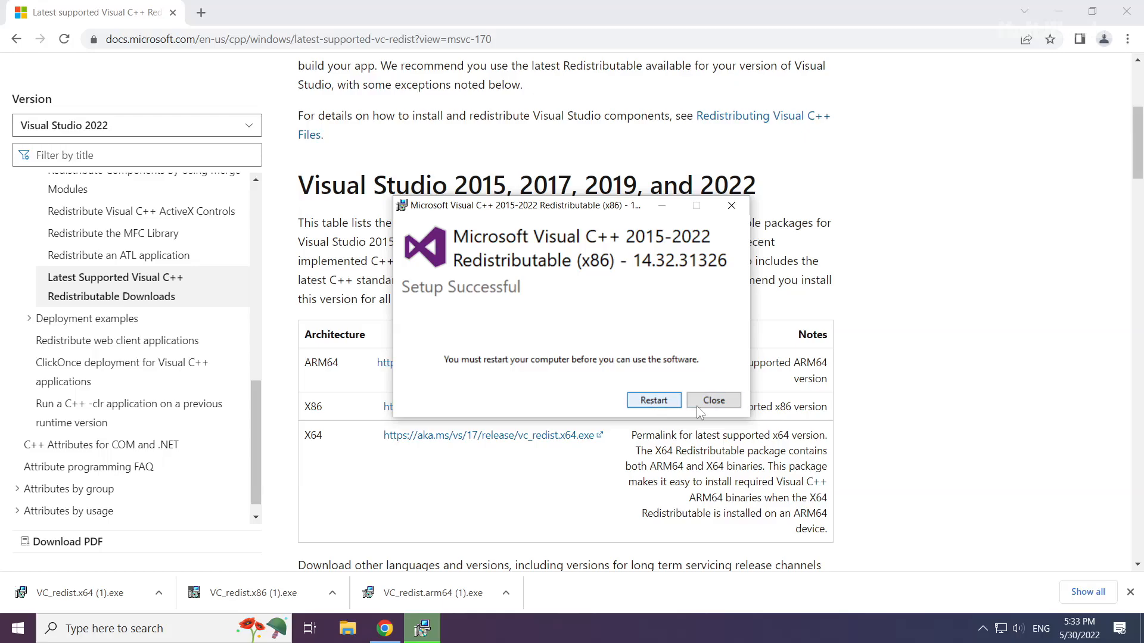
click(712, 400)
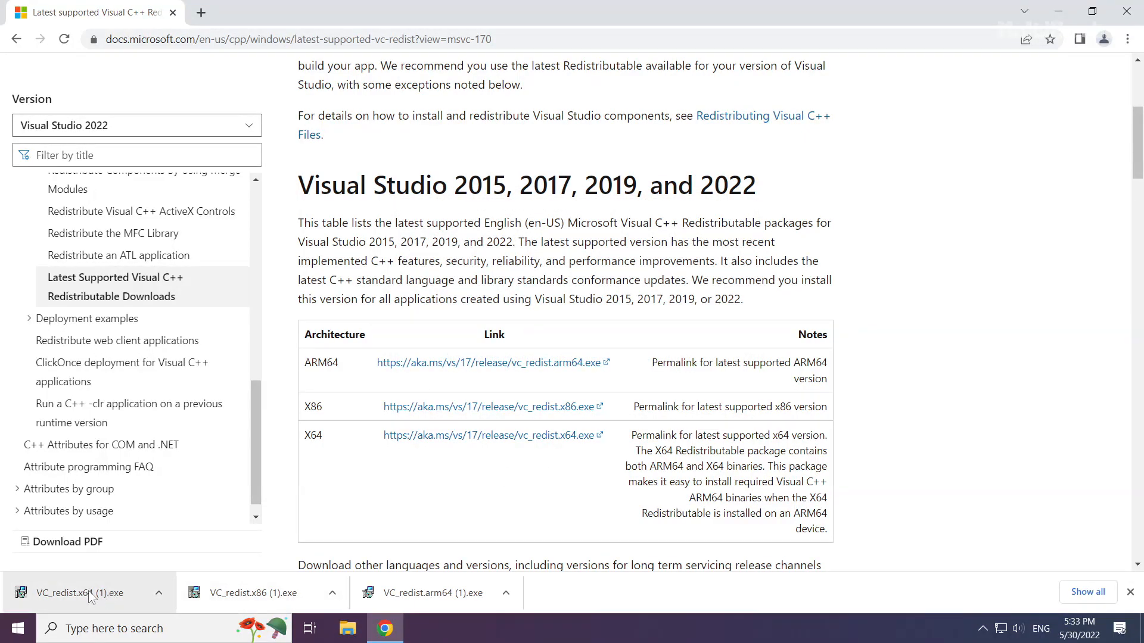
Step: Install VC_redist.x64.exe with license accepted, then close the installer and Chrome
click(79, 593)
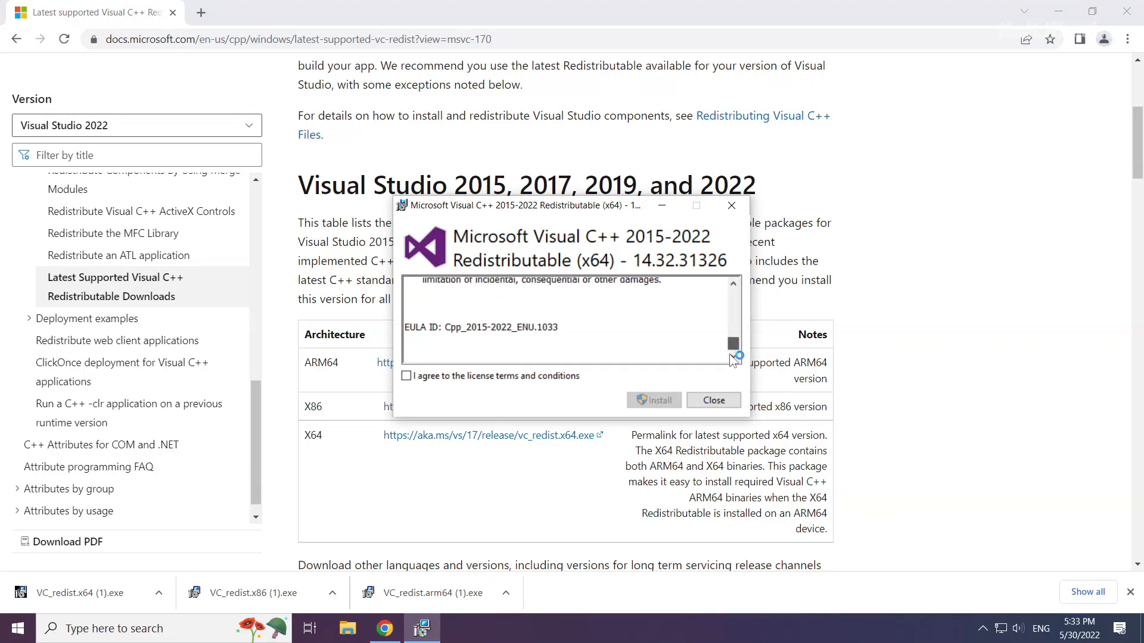
click(407, 376)
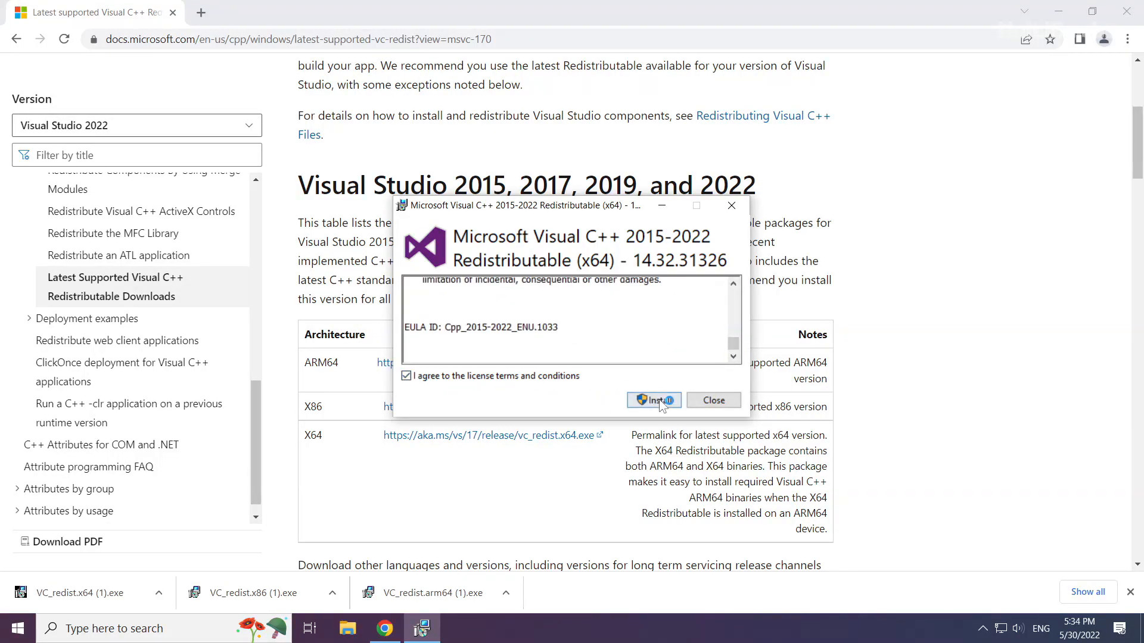
click(653, 400)
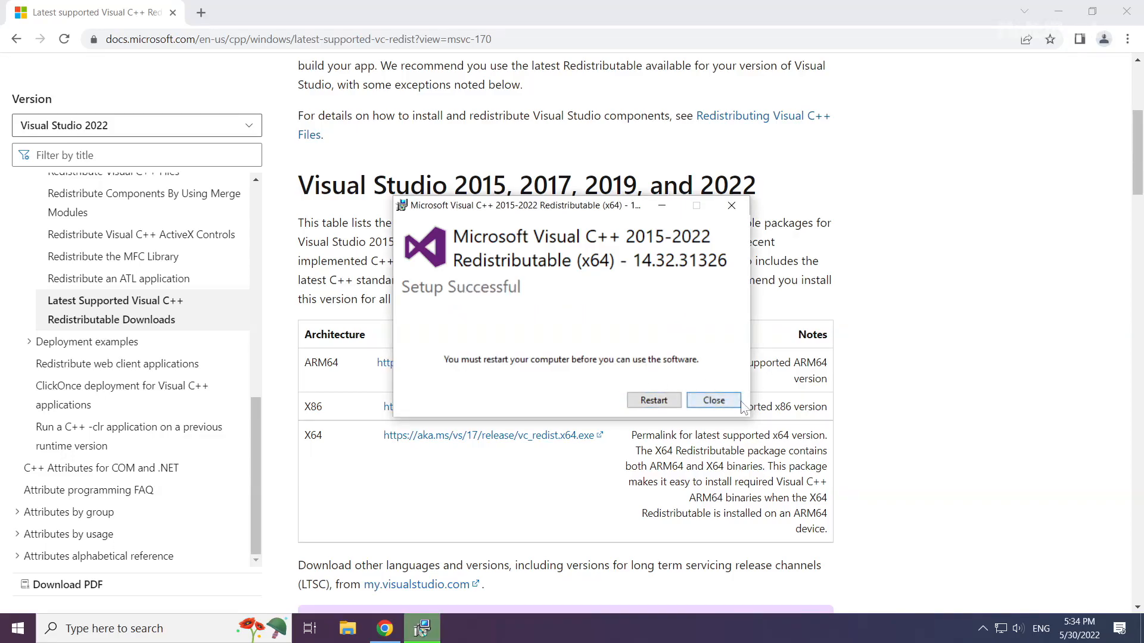
click(712, 400)
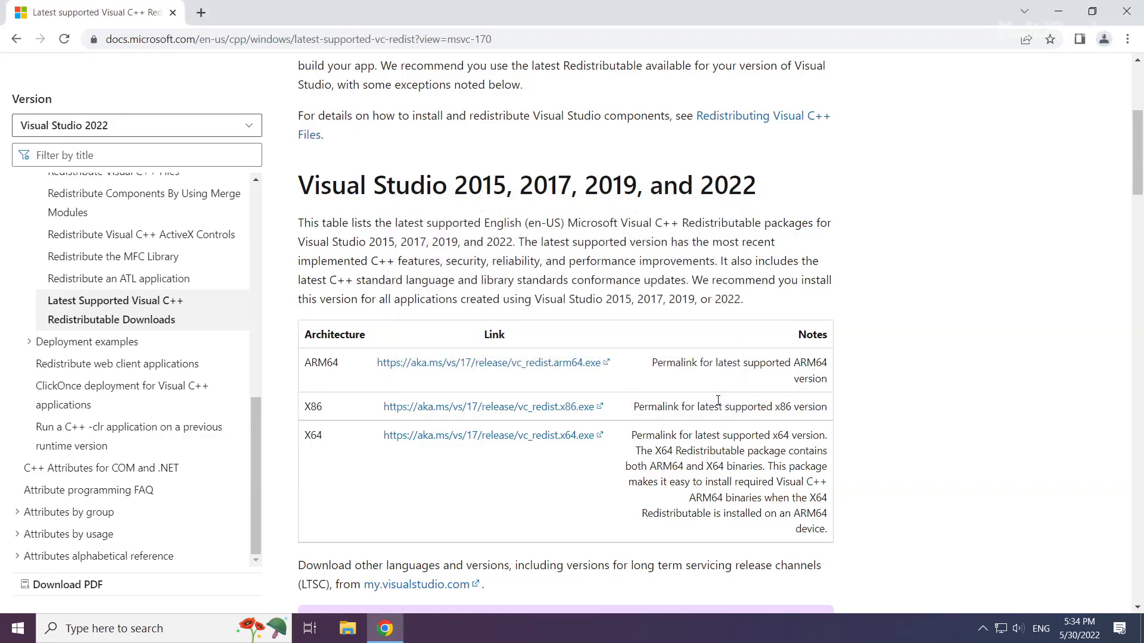
mouse_move(1124, 65)
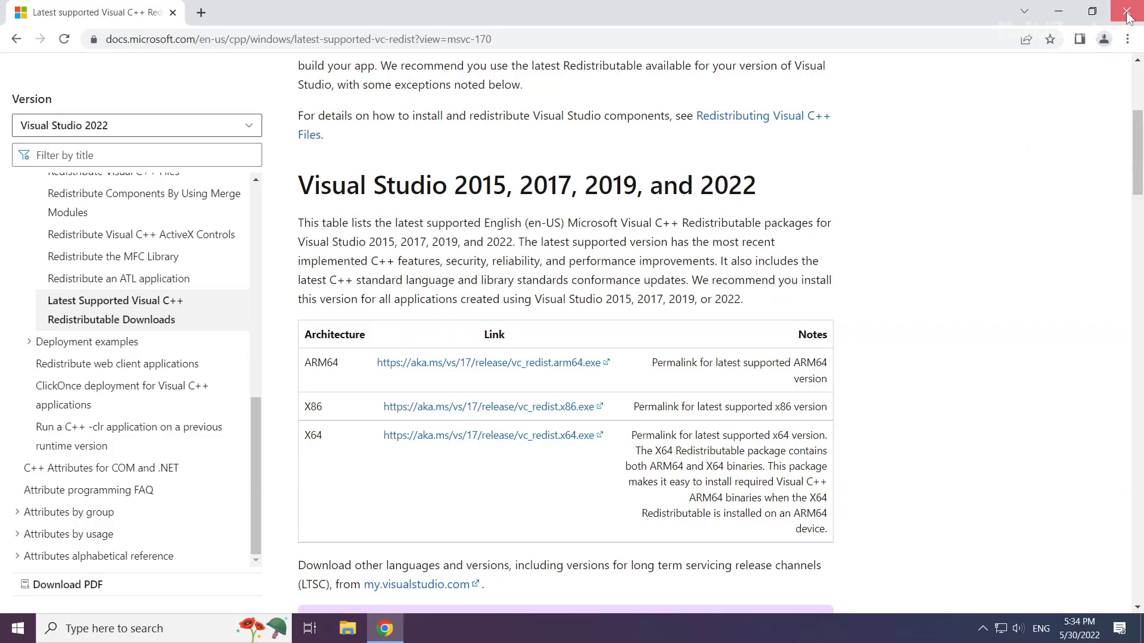
click(1127, 13)
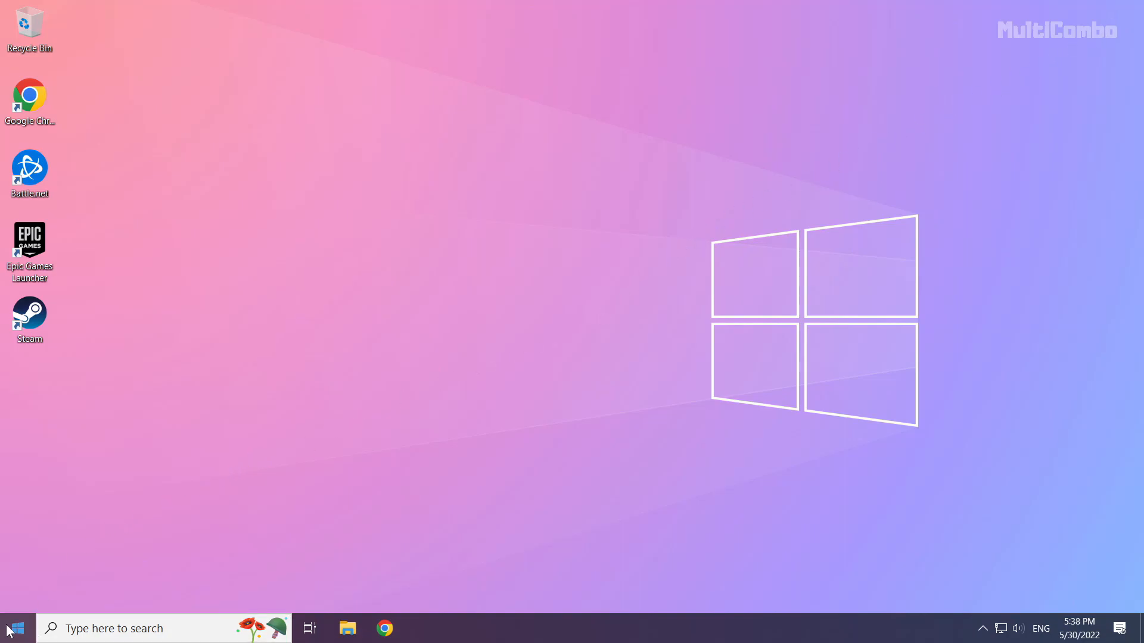
Step: Bring up the Start button's power-user menu to reach Task Manager
right_click(13, 628)
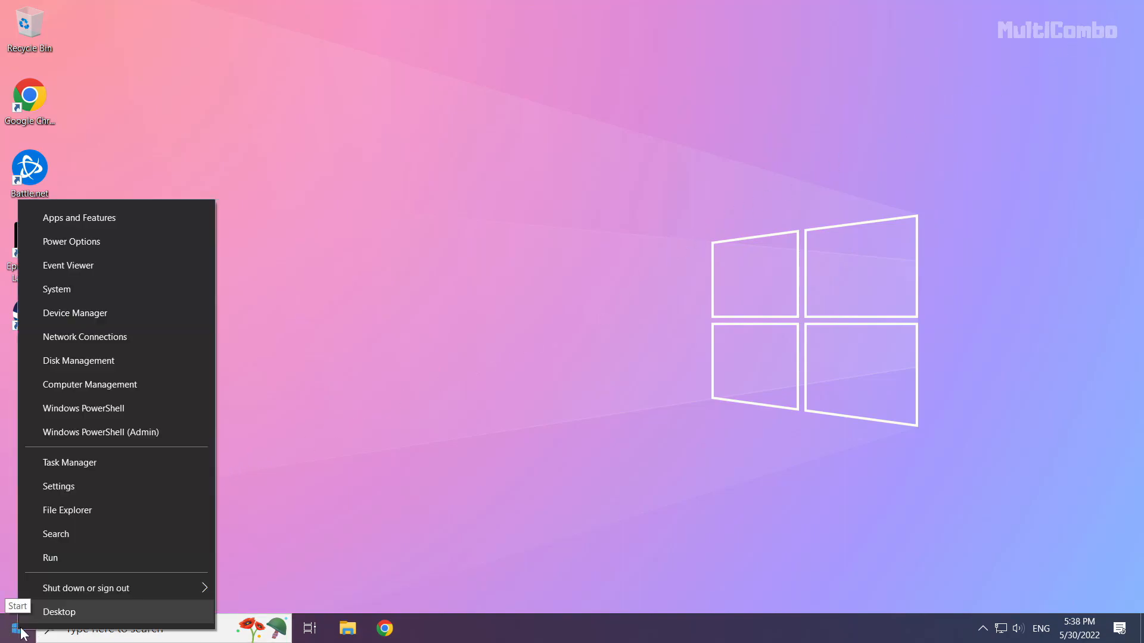
mouse_move(154, 463)
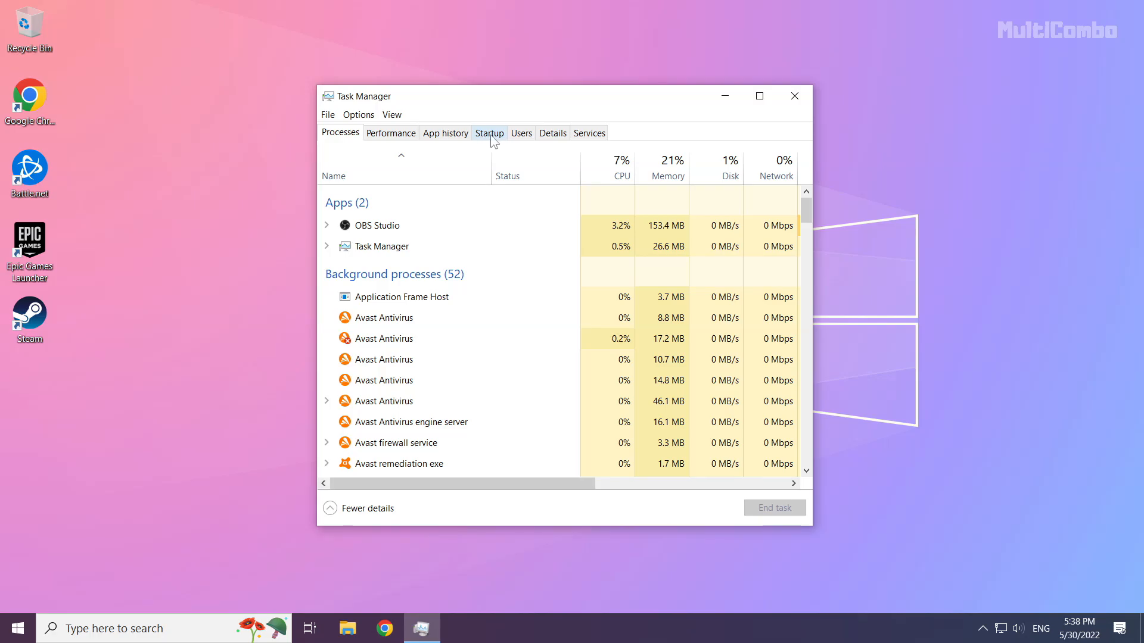
Step: On the Startup list, disable Microsoft Edge and Java Update Scheduler
click(489, 132)
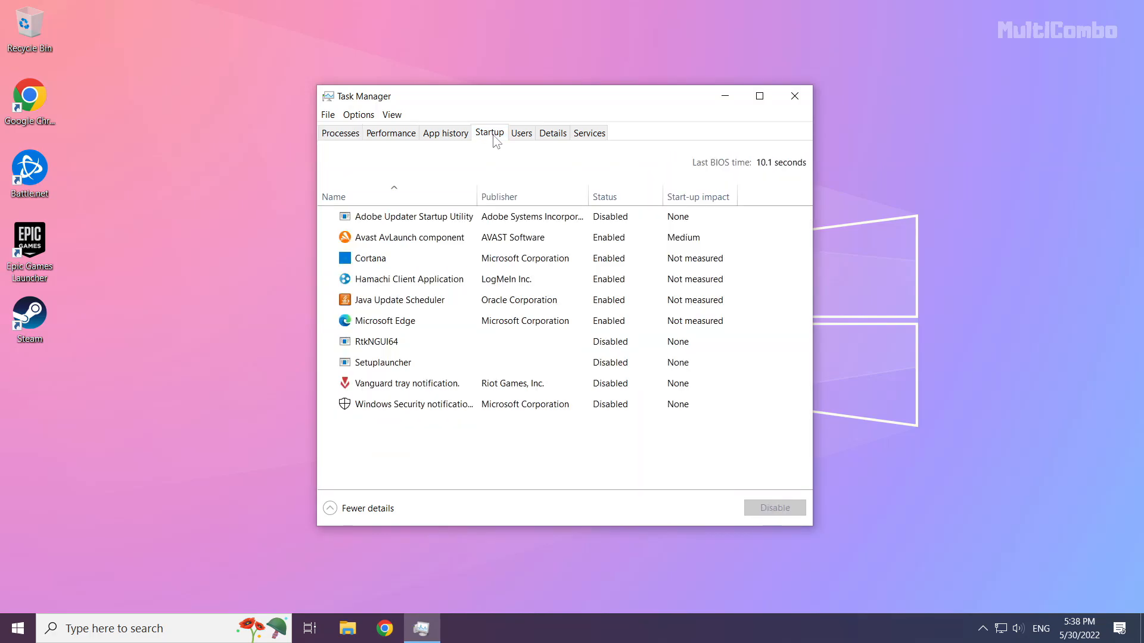
click(400, 300)
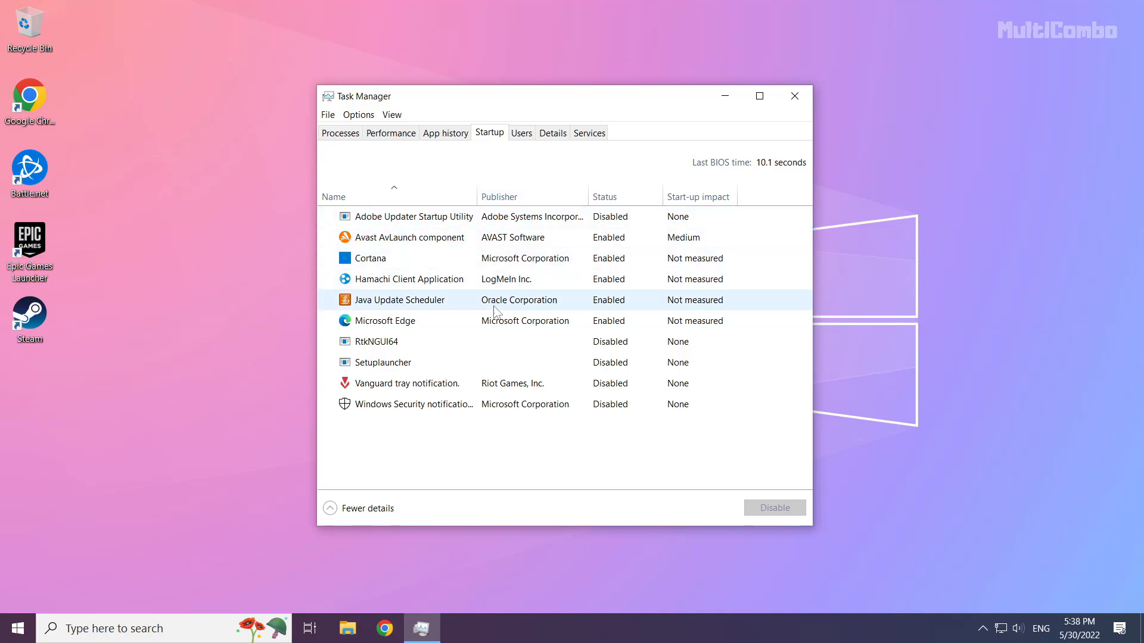
click(381, 321)
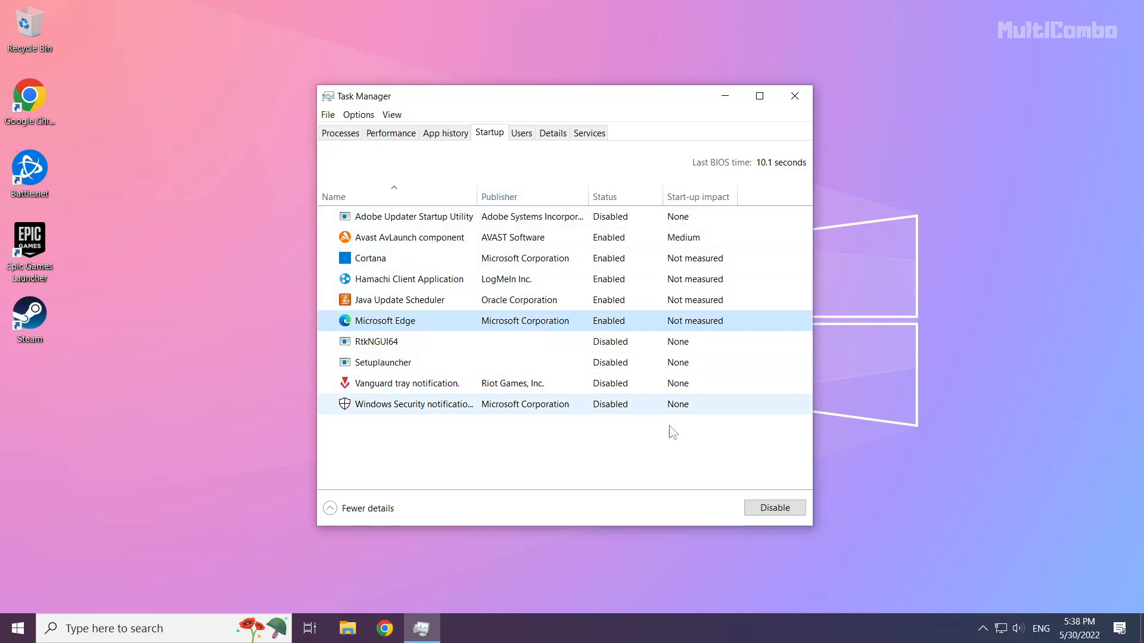
click(773, 508)
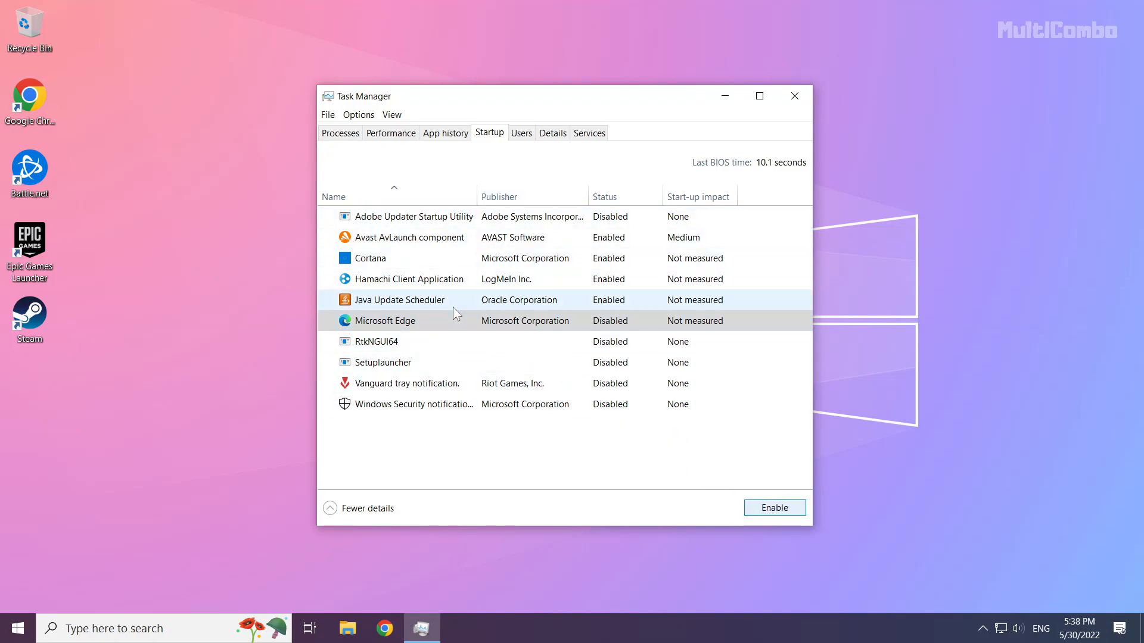
click(399, 301)
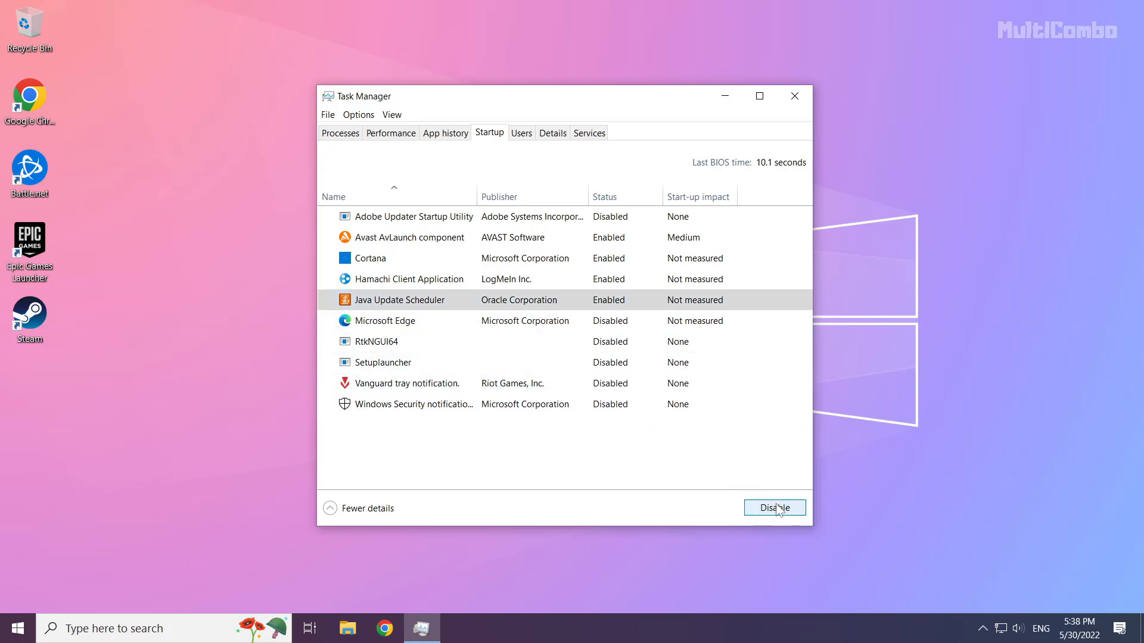
click(775, 508)
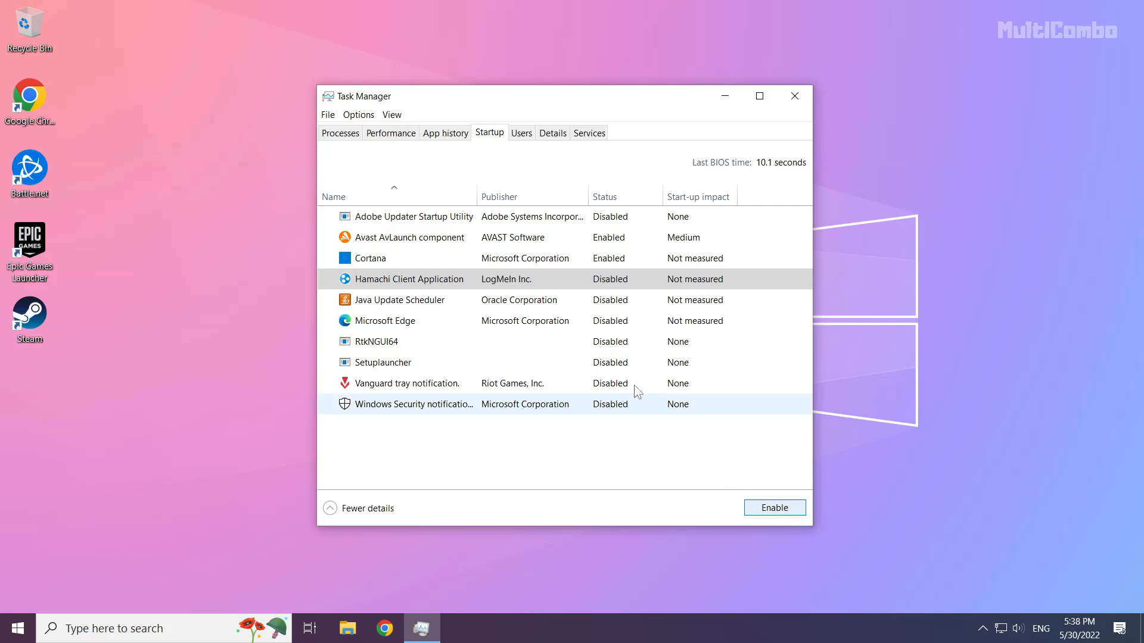
Step: Disable Cortana at startup as well and close Task Manager
click(369, 258)
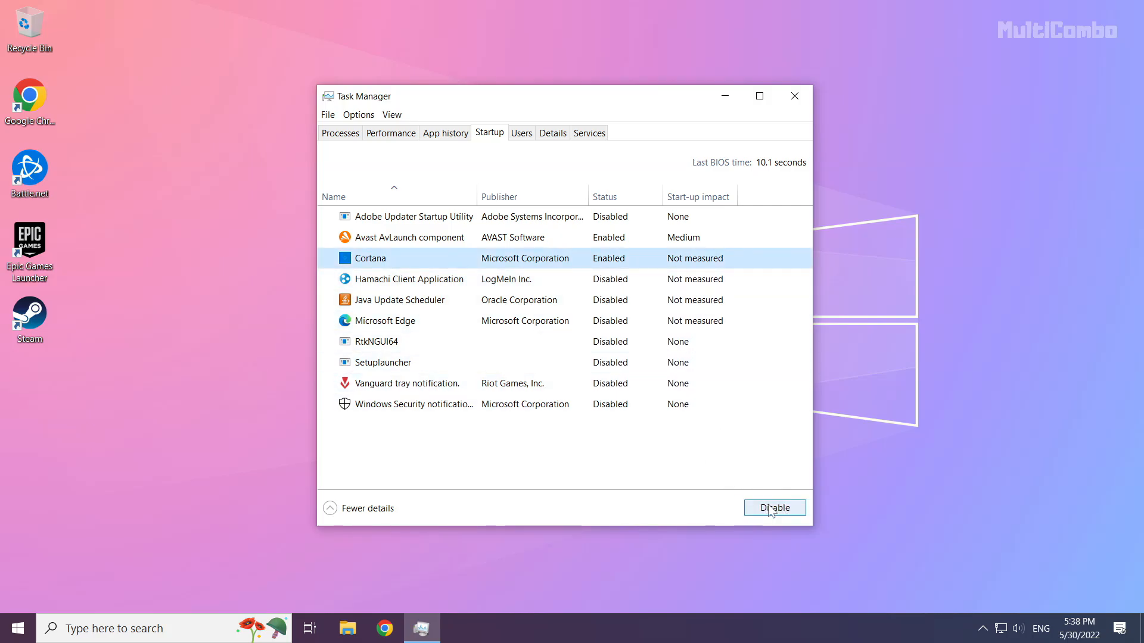
click(773, 508)
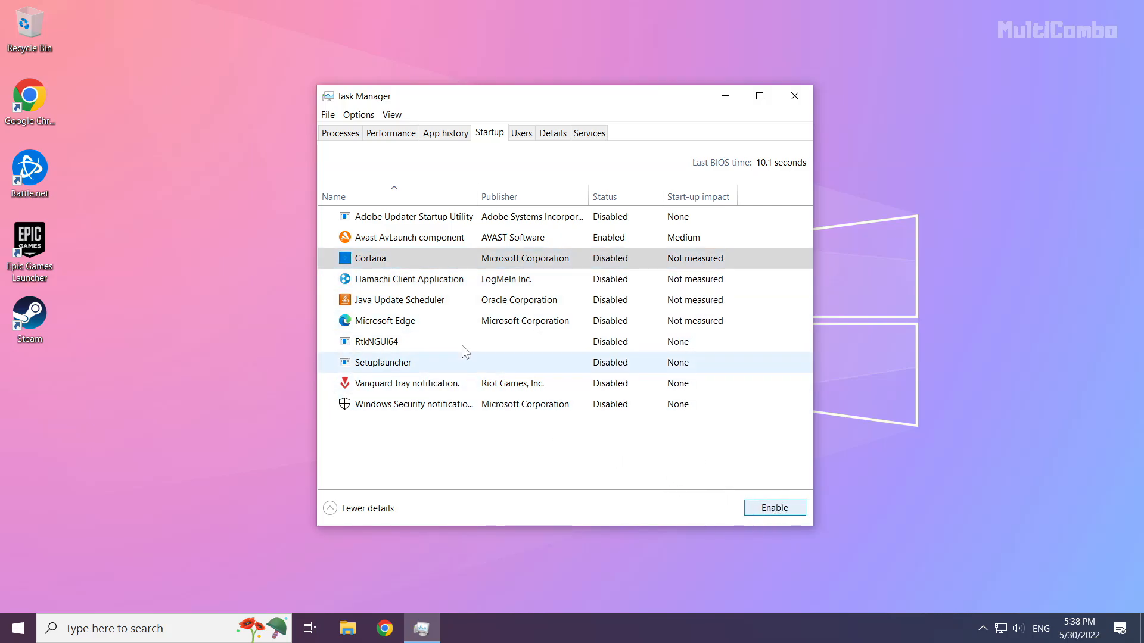
mouse_move(794, 96)
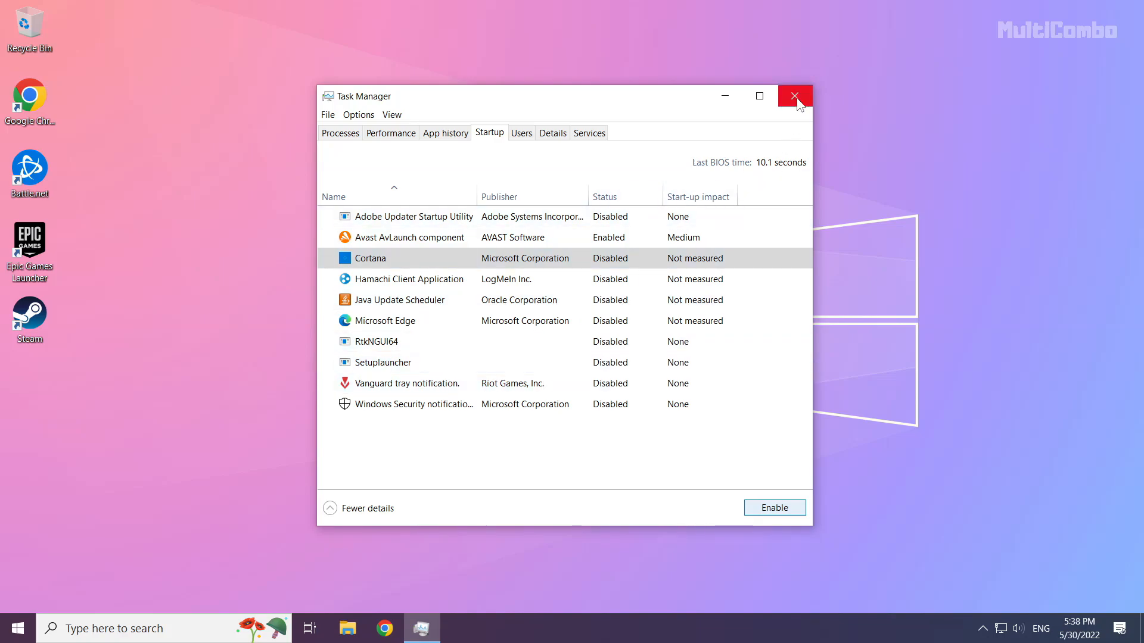
click(794, 96)
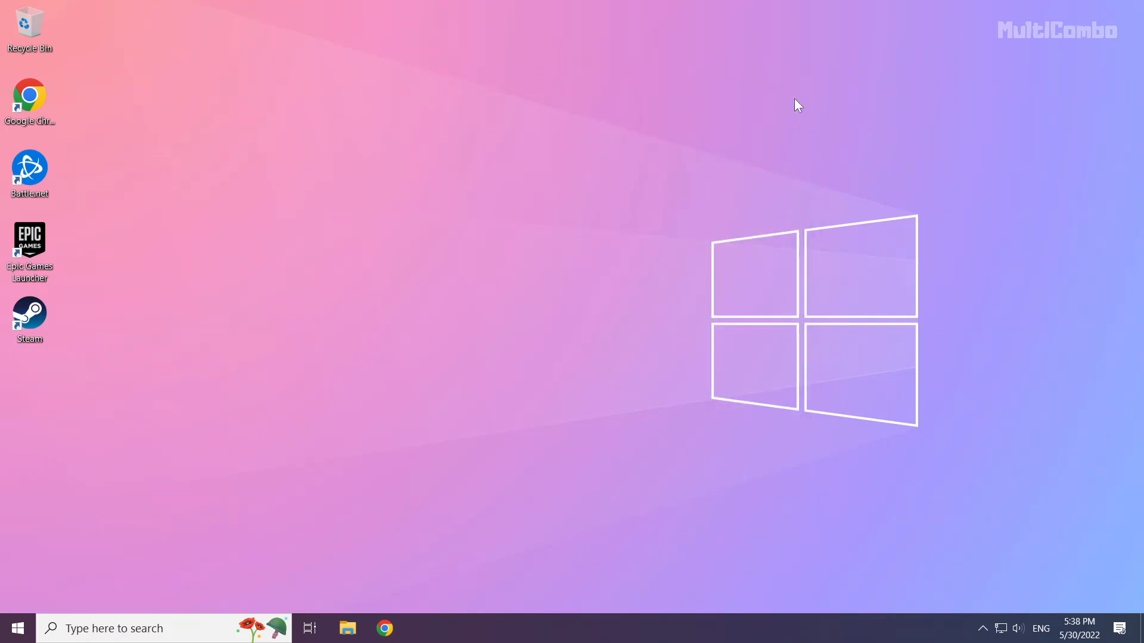
mouse_move(119, 523)
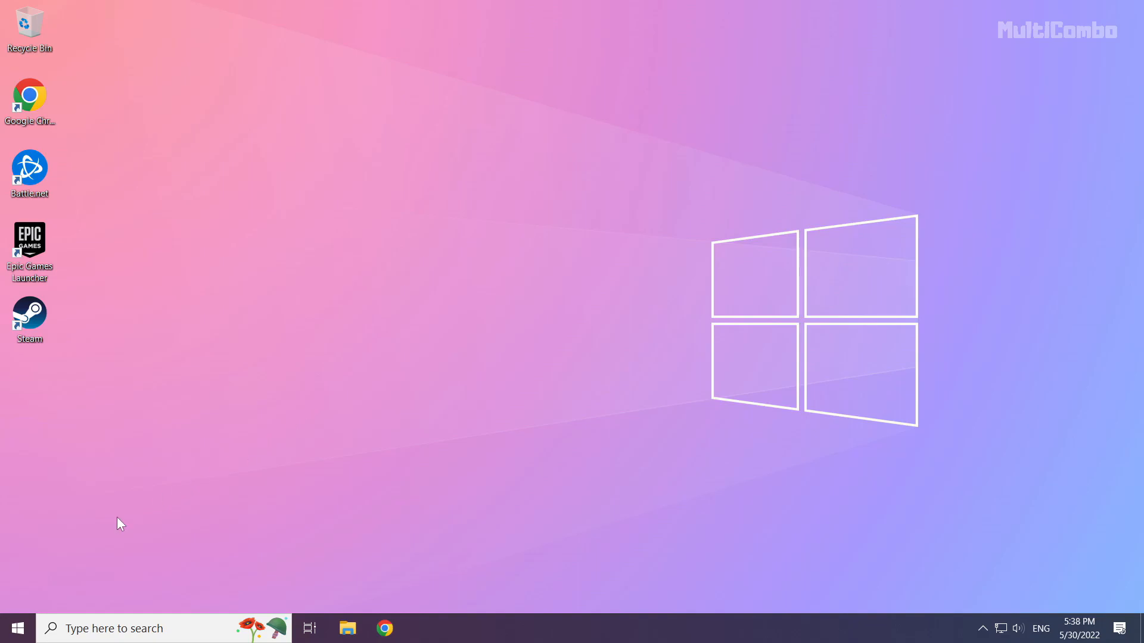